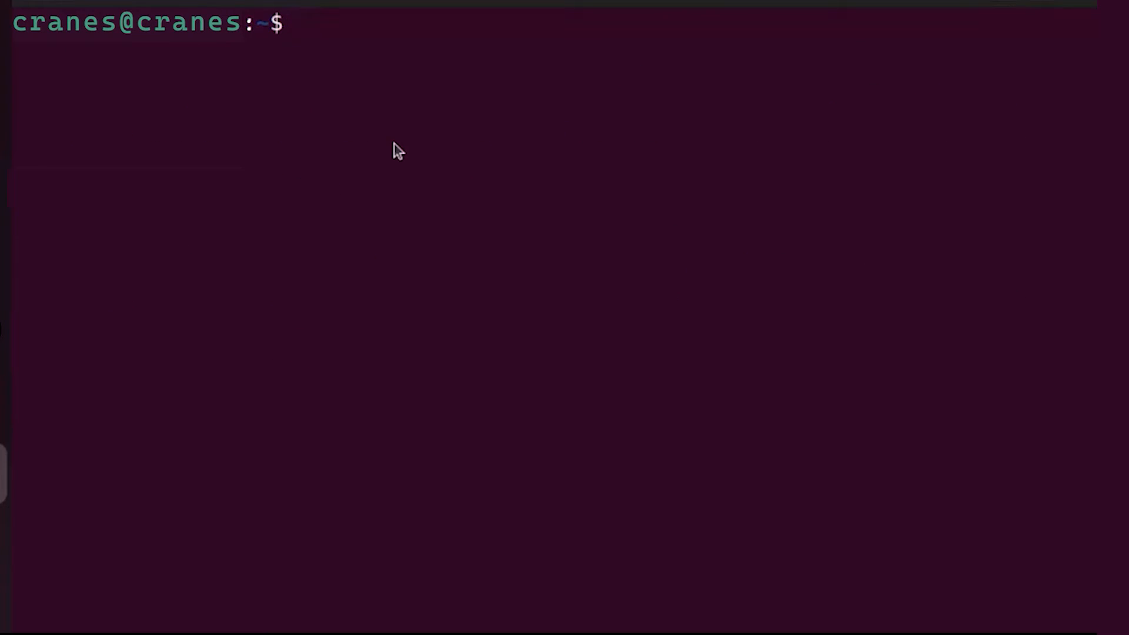
Create a 'work' directory in home with mkdir, then list home with ls.
type("mk")
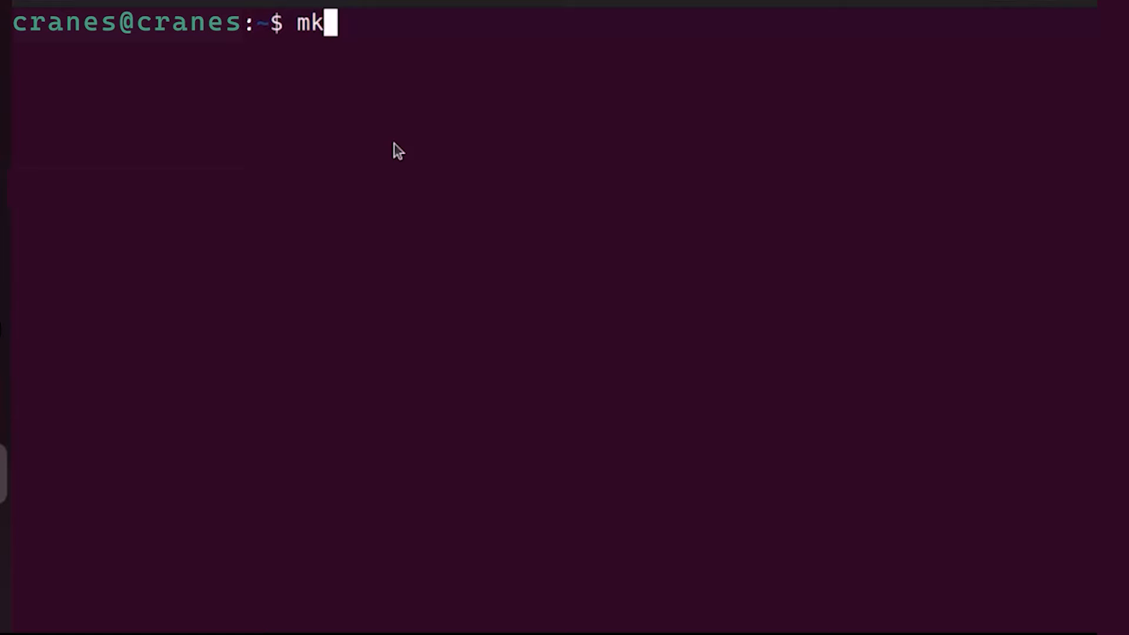
type("dir")
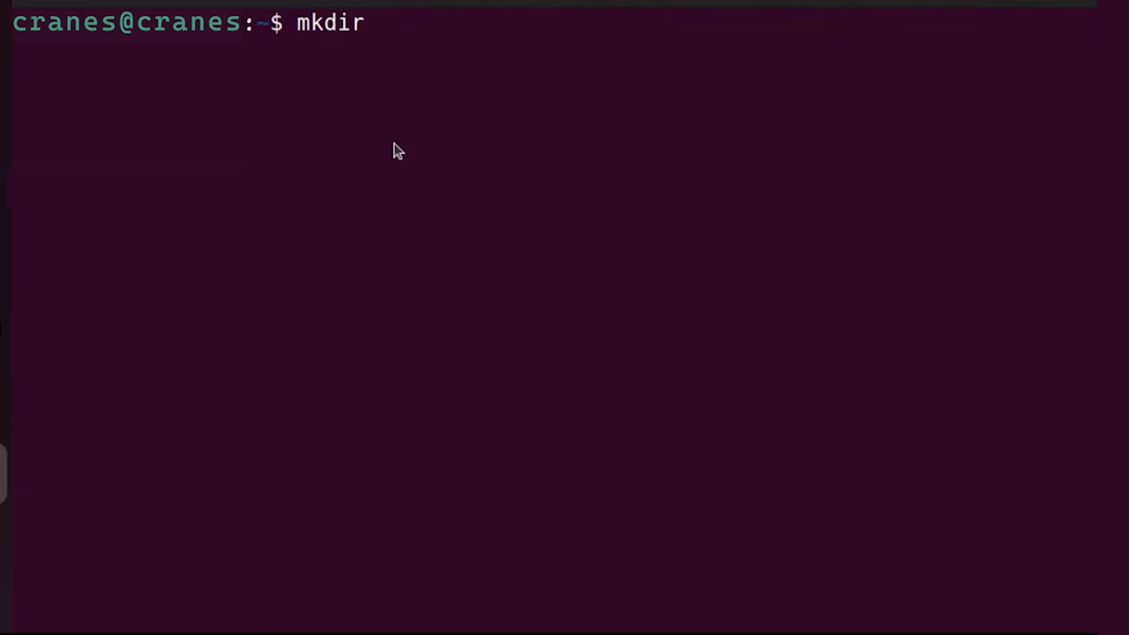
type("w")
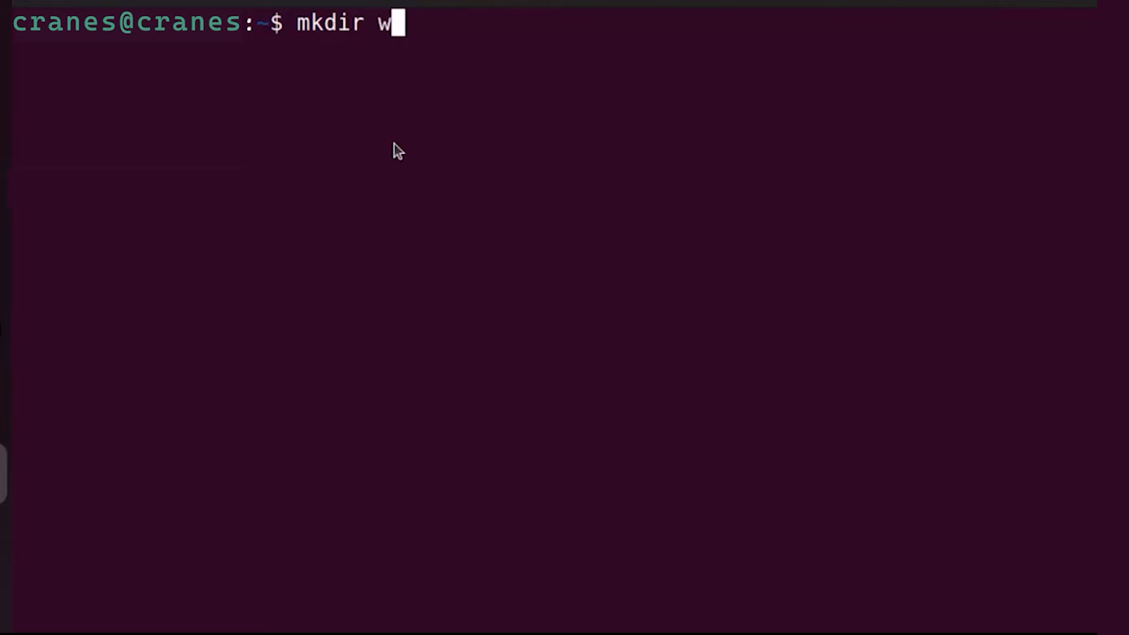
type("ork")
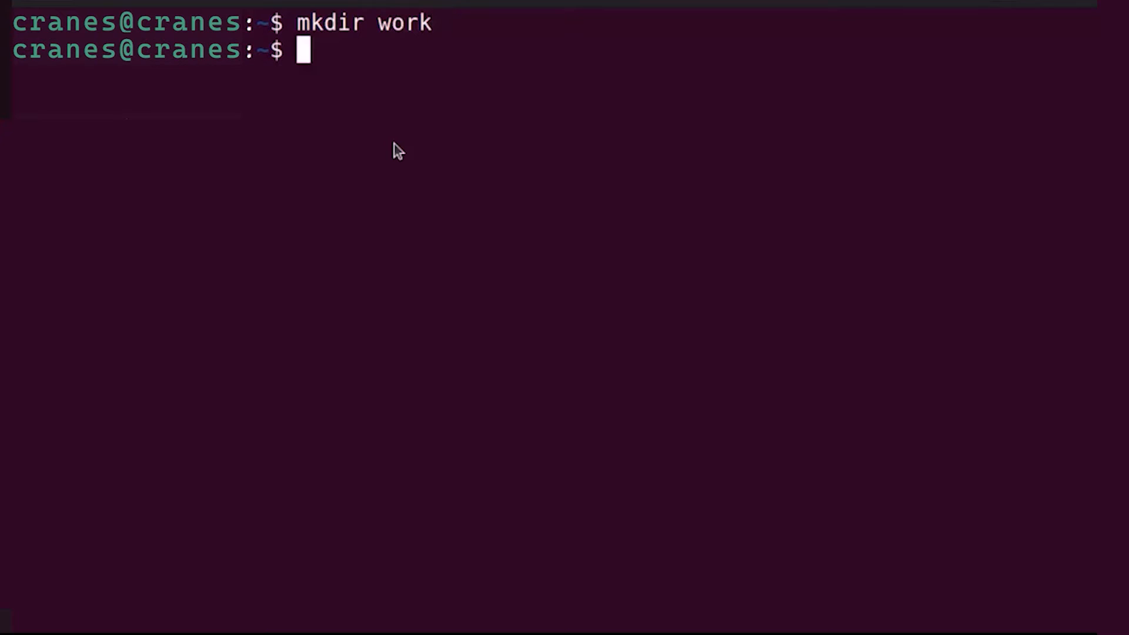
type("ls")
type("cd")
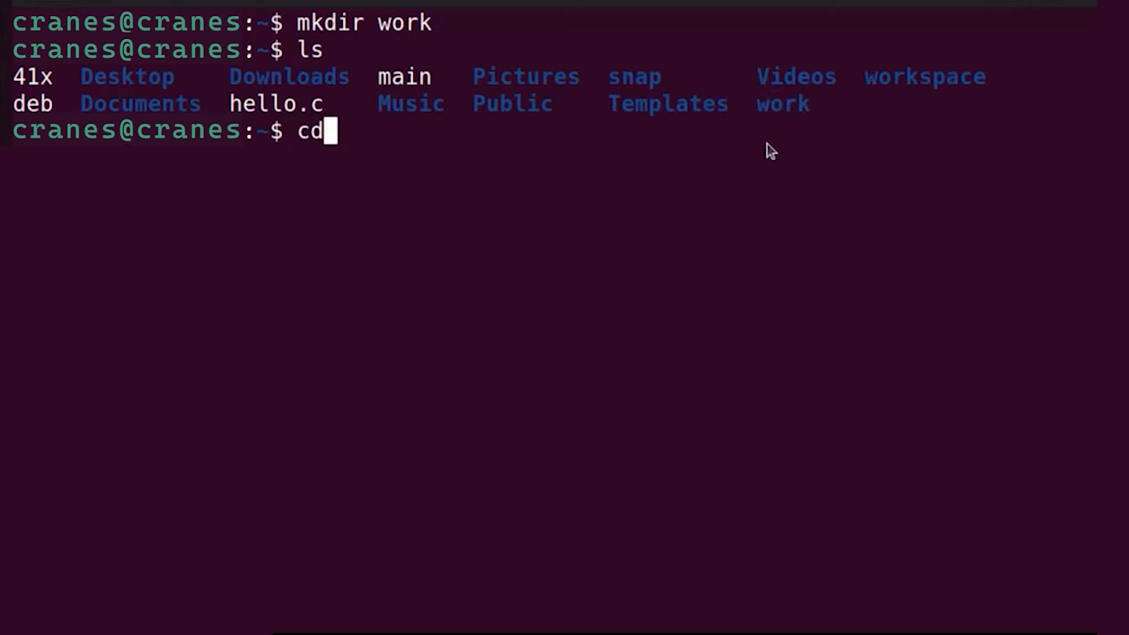
Enter the work folder, create an empty test.c with touch, and list it.
type("work")
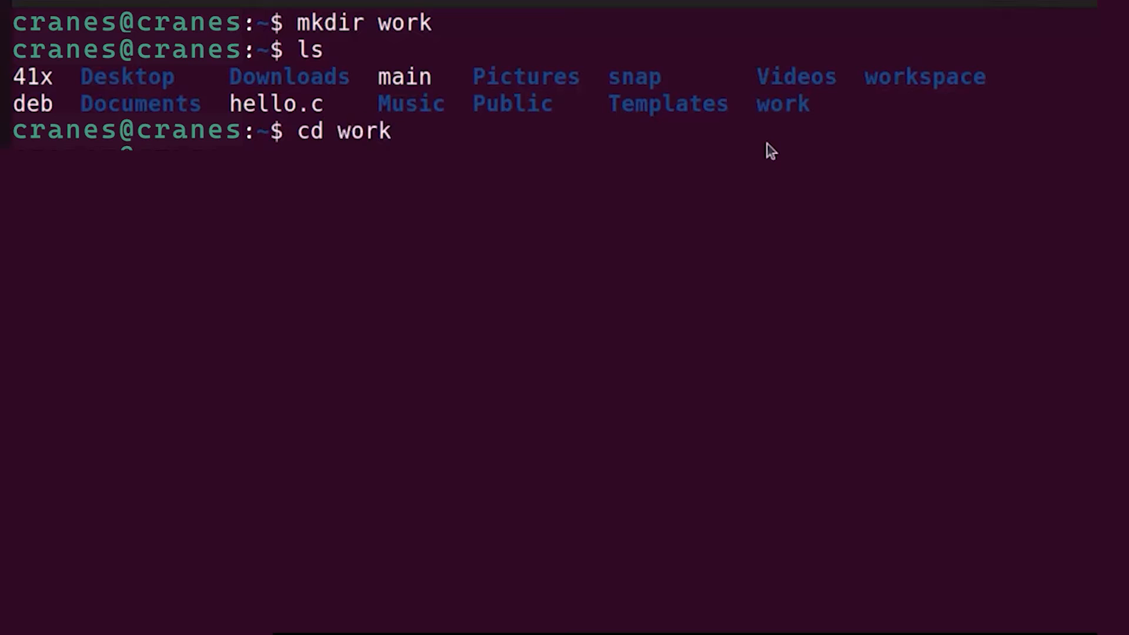
key("enter")
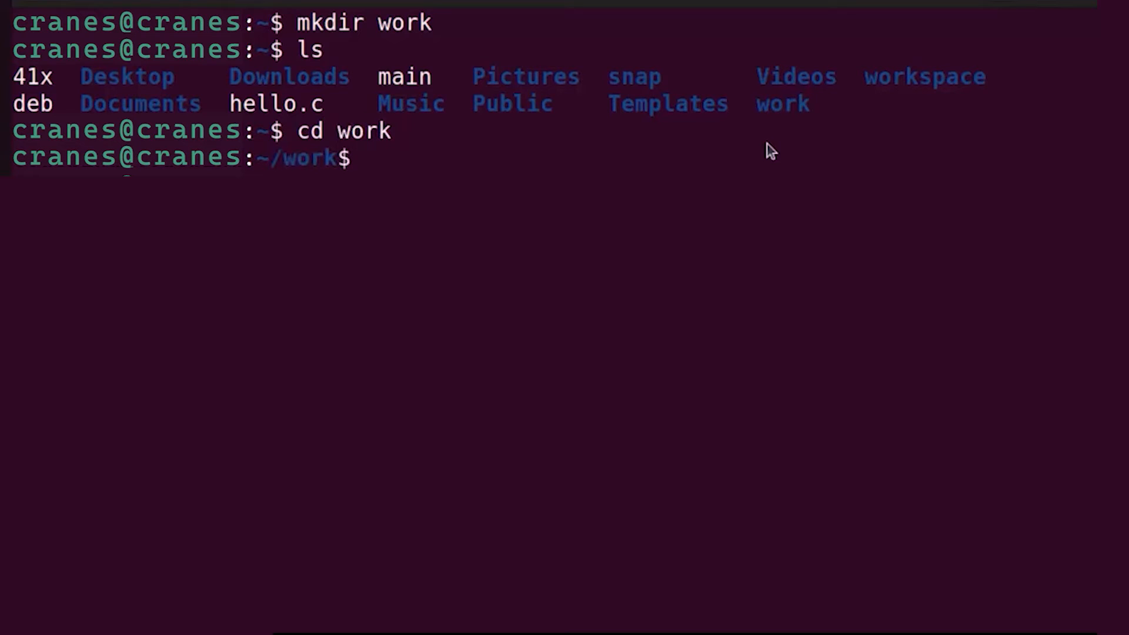
type("to")
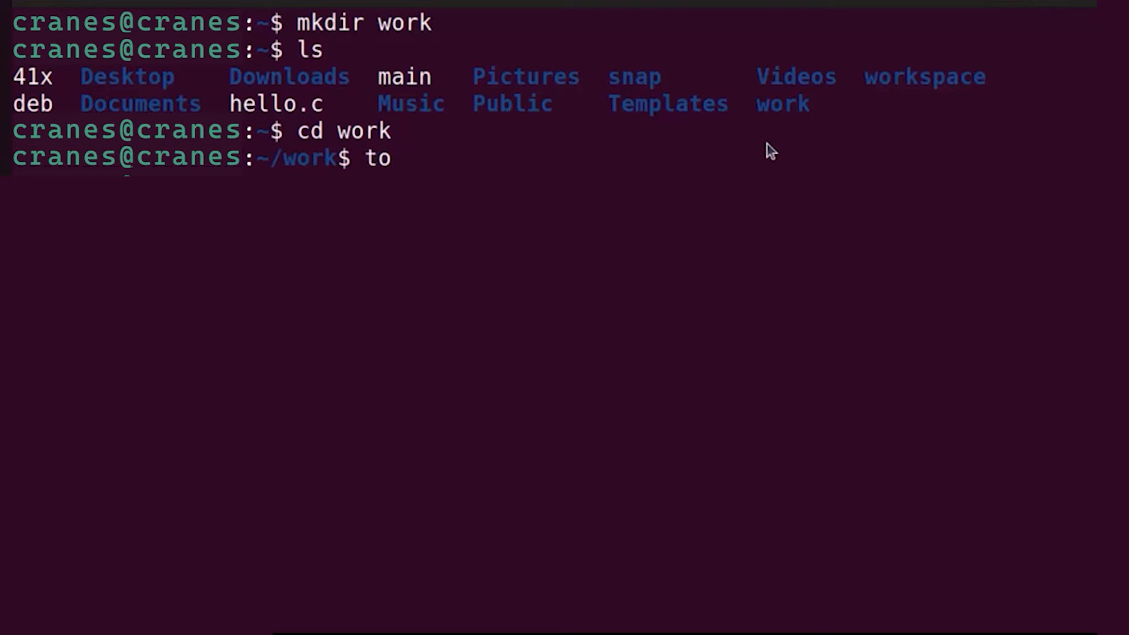
type("uch")
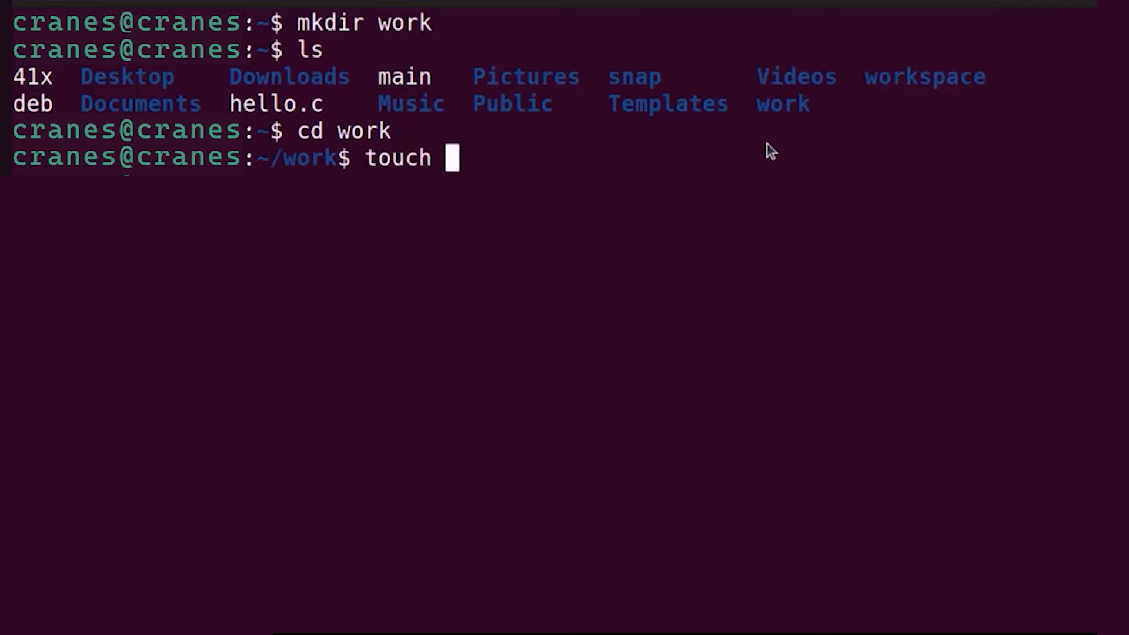
type("hell")
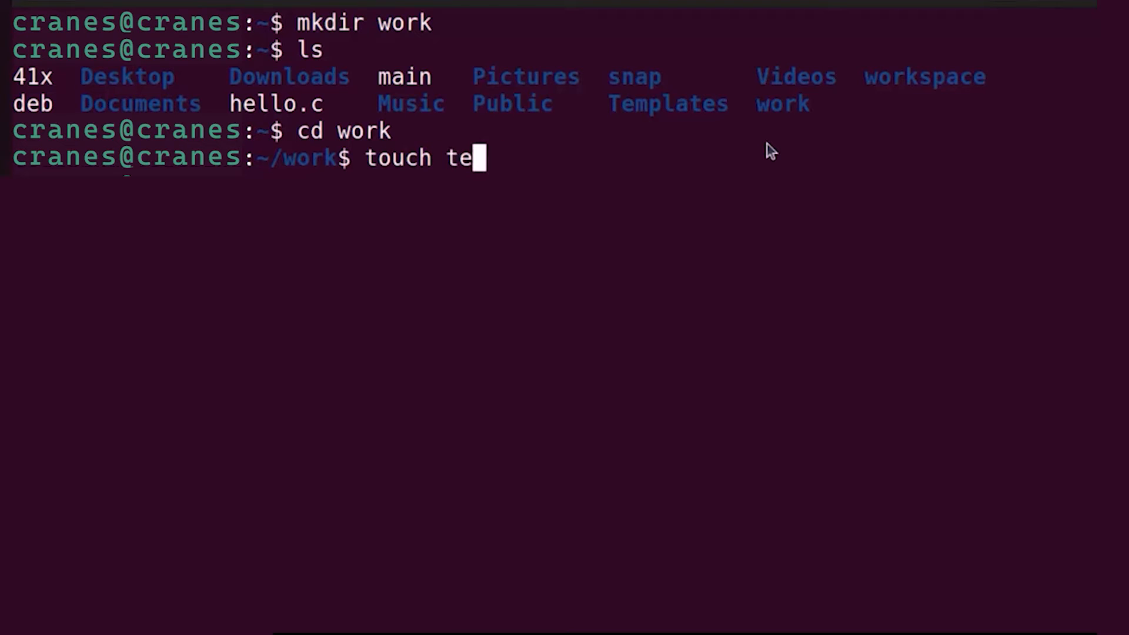
type("st.c")
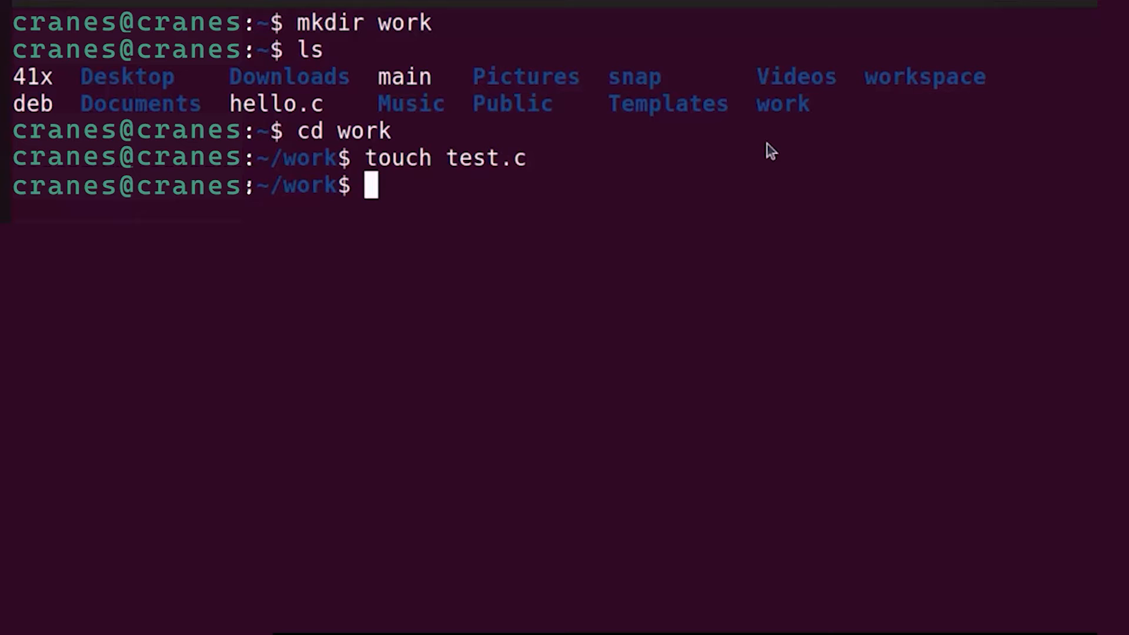
type("ls")
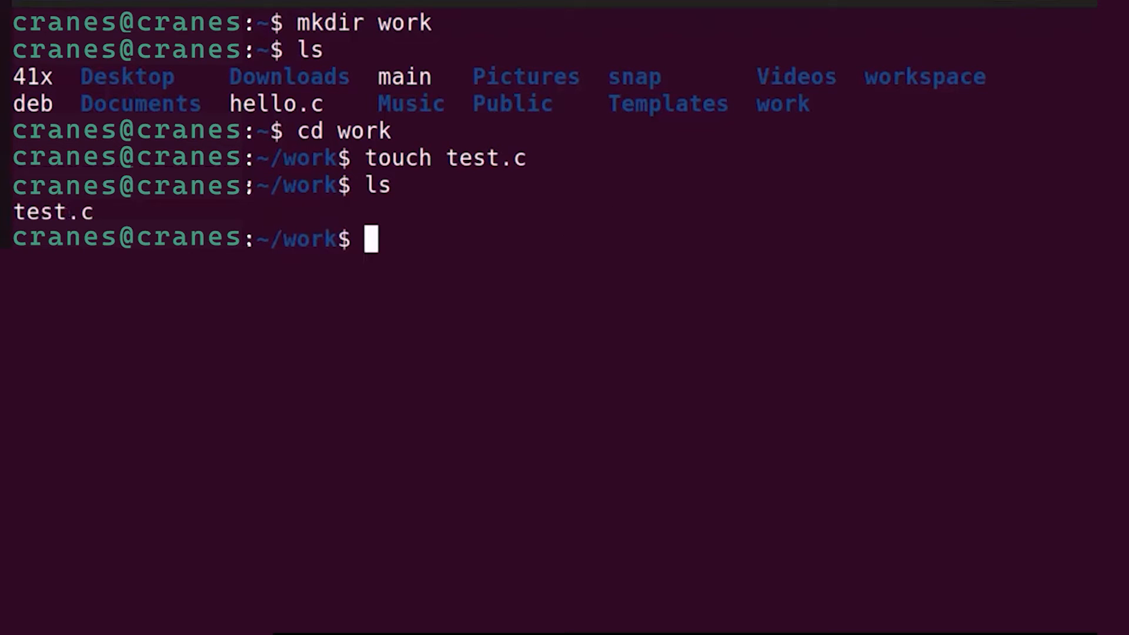
mouse_move(593, 173)
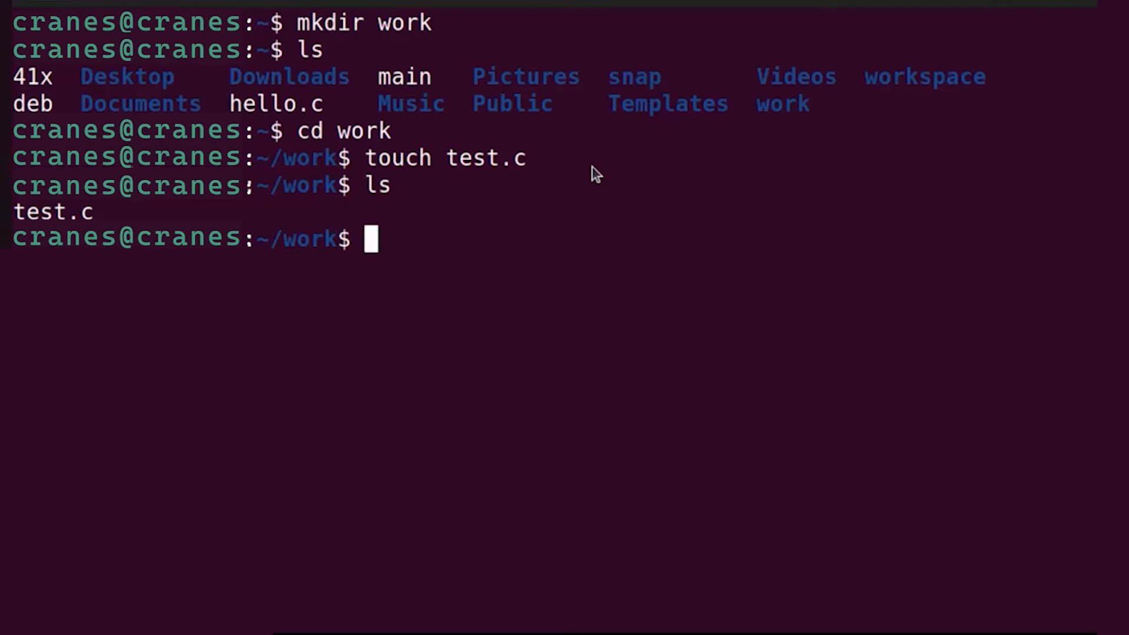
Type 'gedit test.c' at the ~/work prompt.
type("gedit")
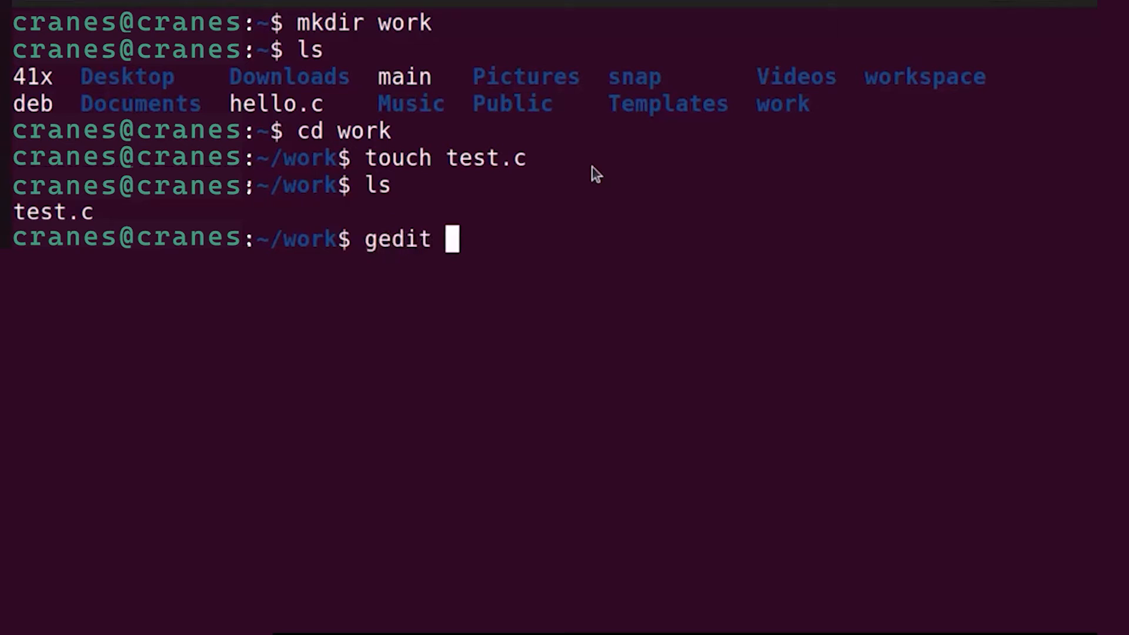
type("test.c")
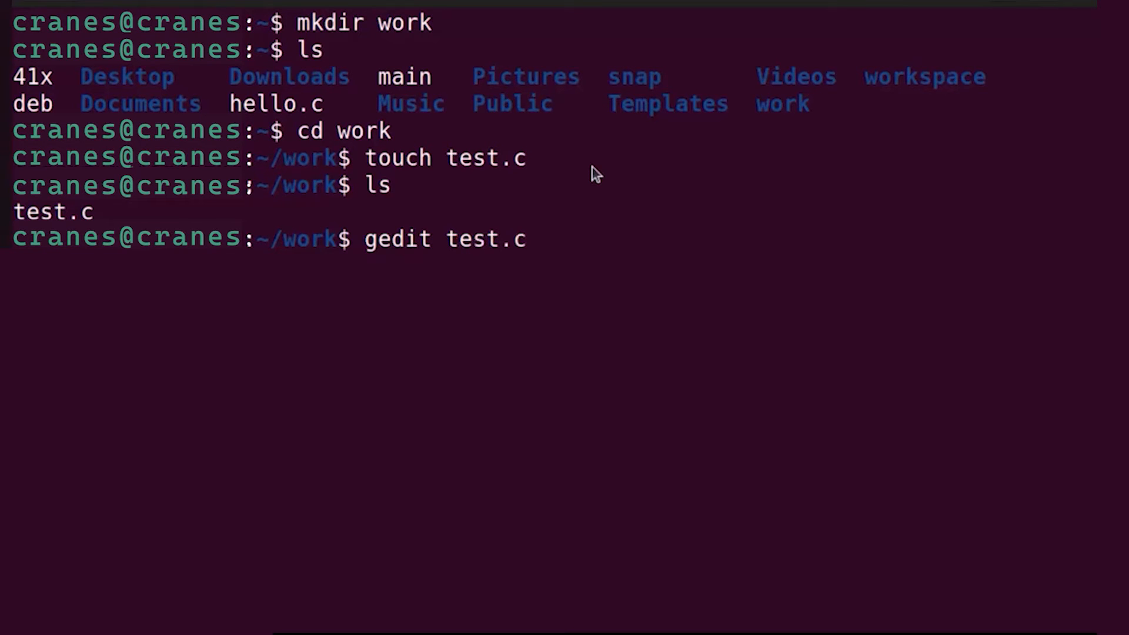
Open test.c in gedit, enter the #include <stdio.h> Hello, World! program, and save.
key("Return")
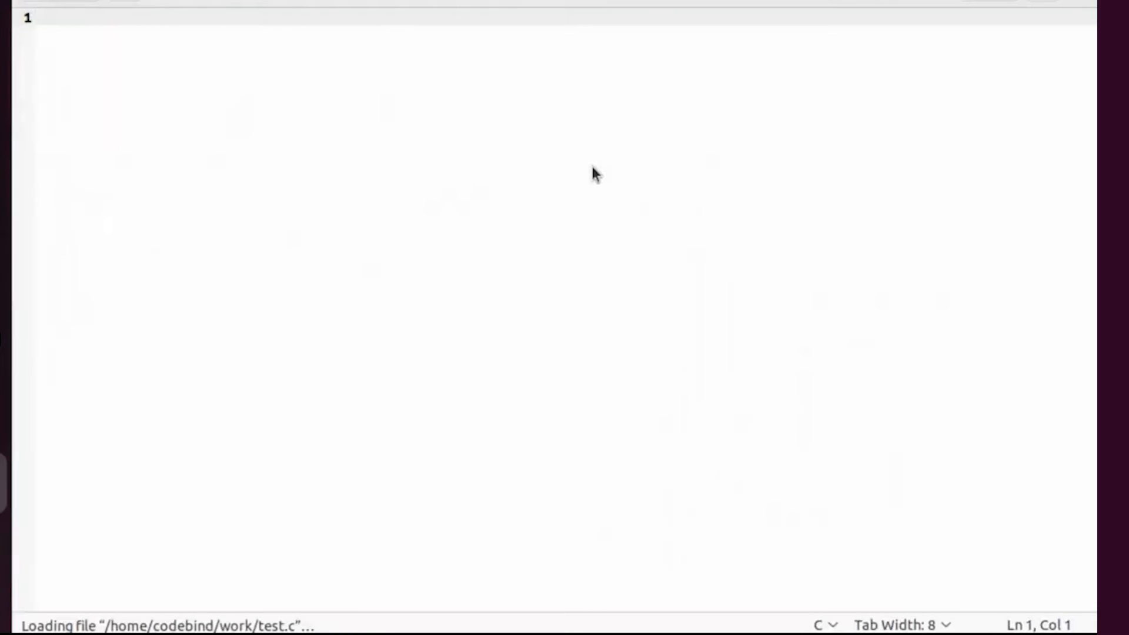
mouse_move(695, 77)
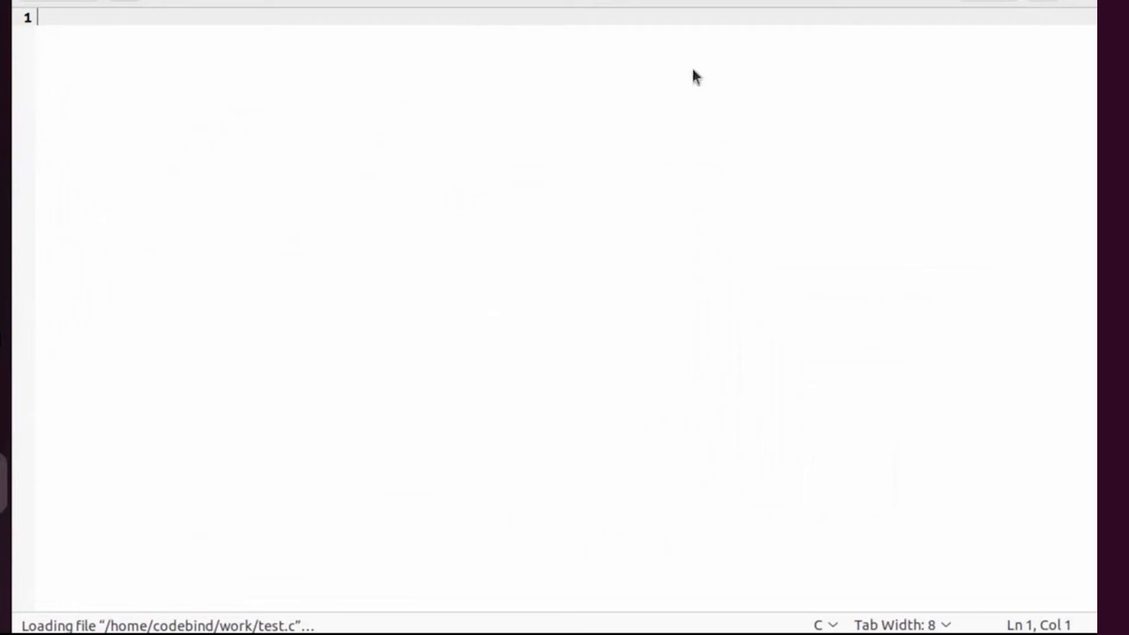
mouse_move(504, 116)
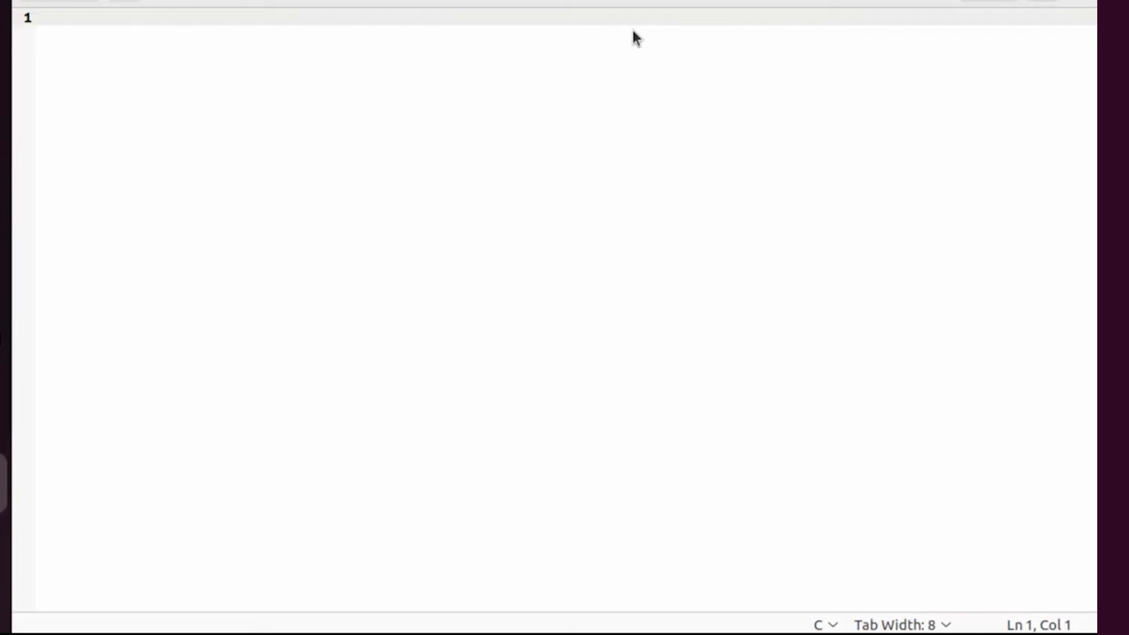
type("#include <stdio.h>")
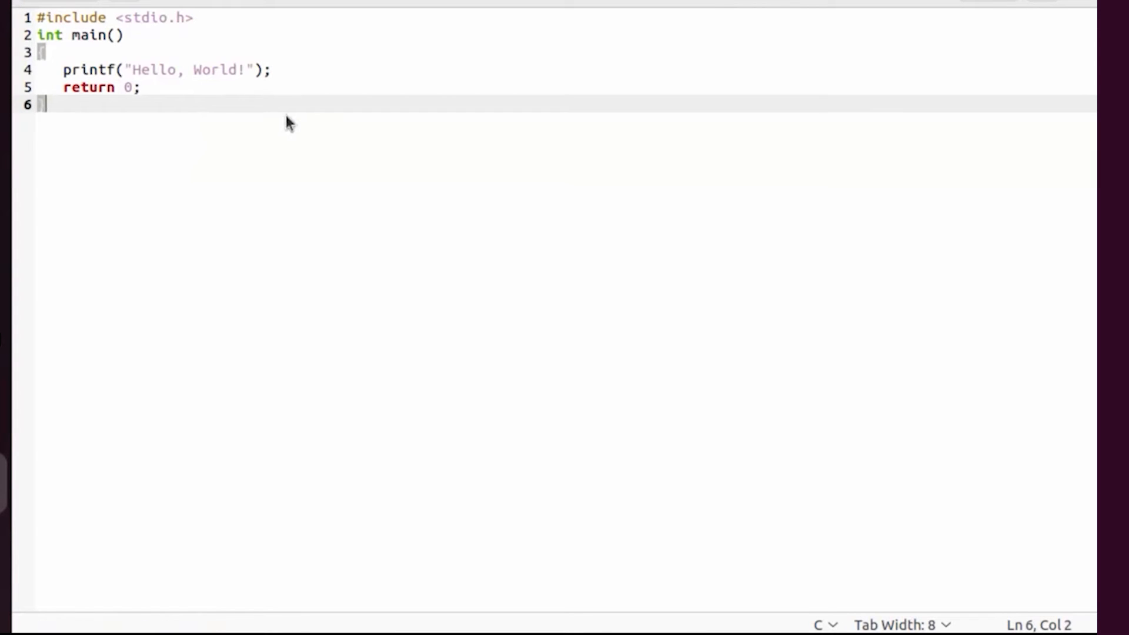
key("ctrl+s")
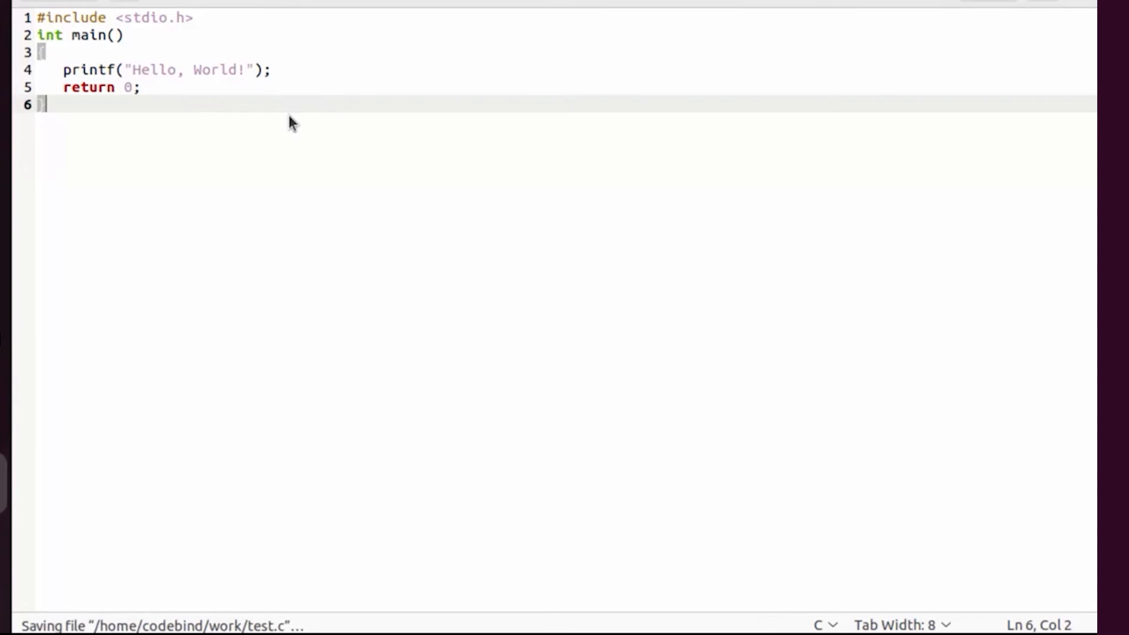
mouse_move(251, 107)
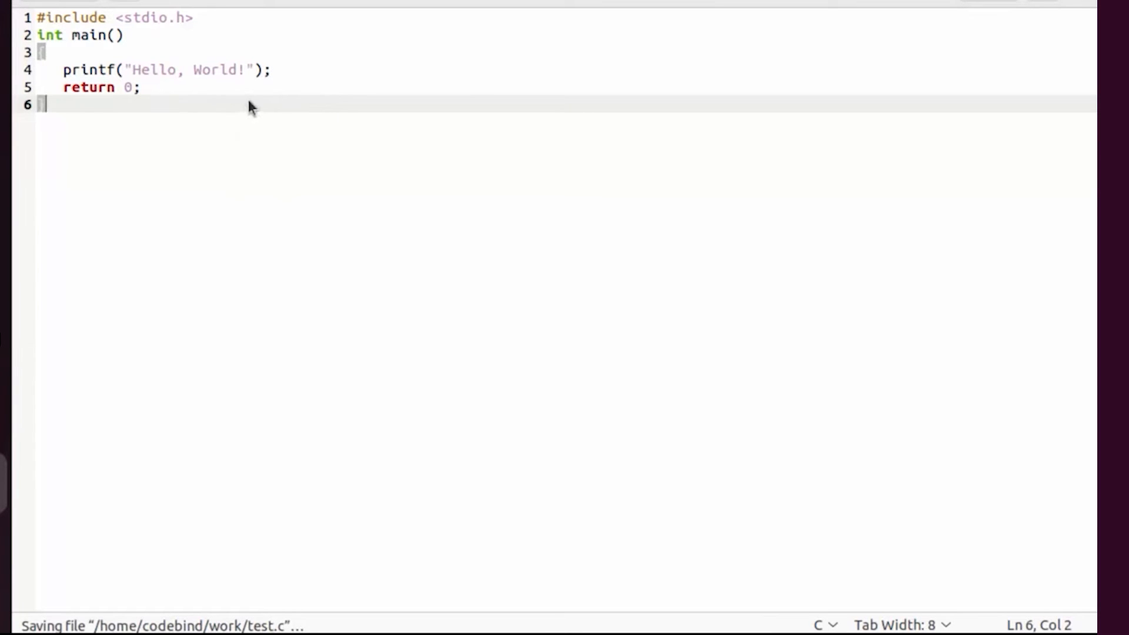
mouse_move(277, 97)
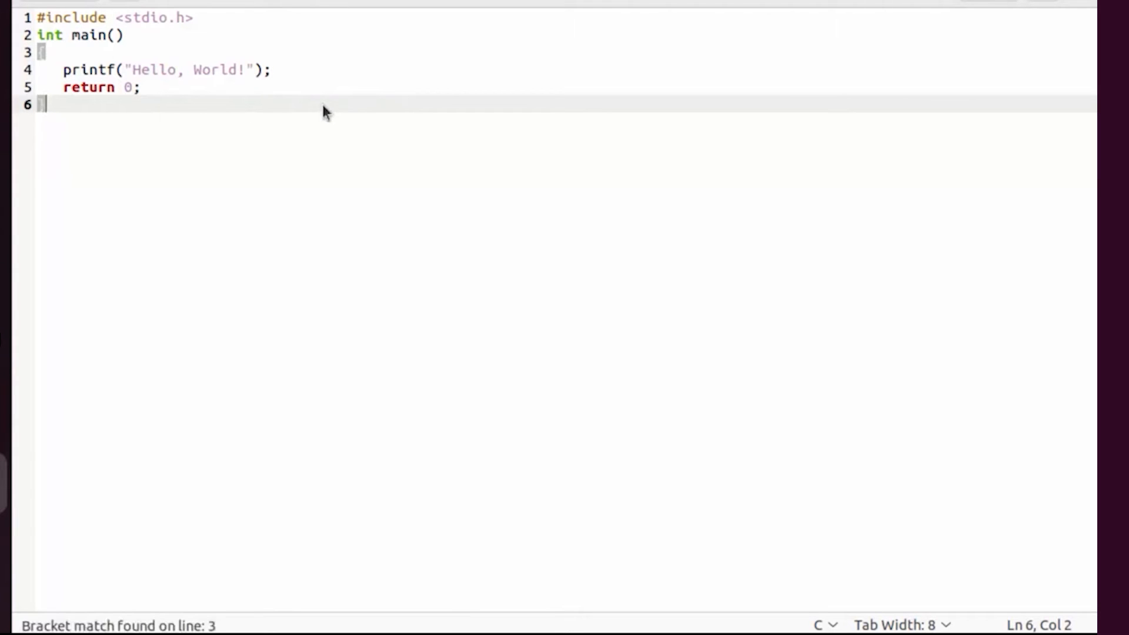
mouse_move(1039, 64)
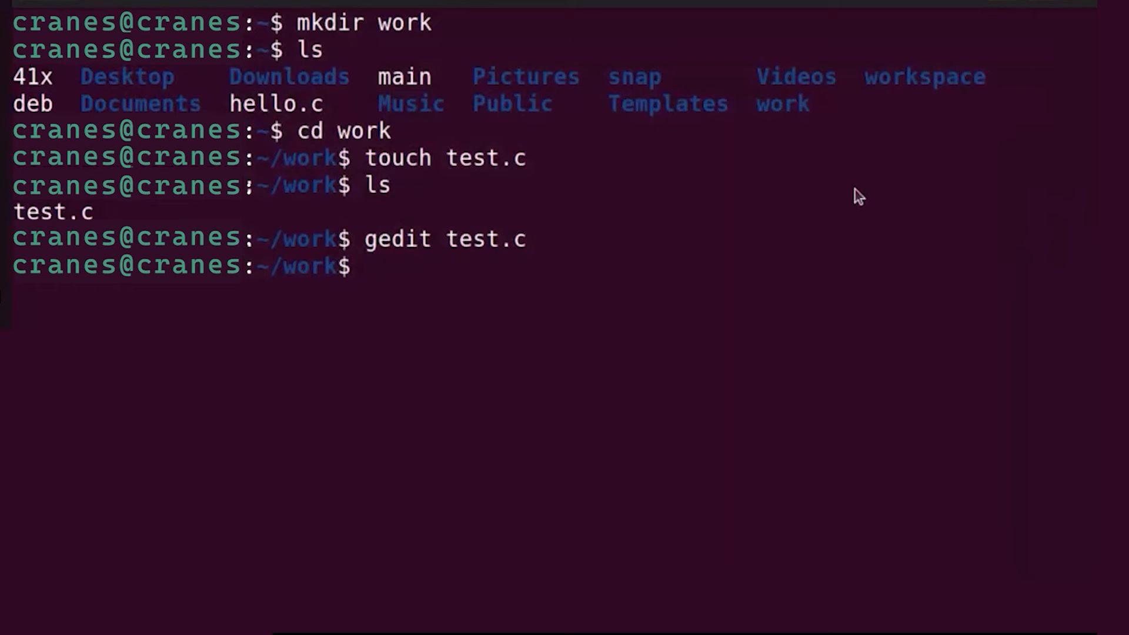
Compile test.c with 'gcc -o test test.c', then list the folder with ls.
type("goo")
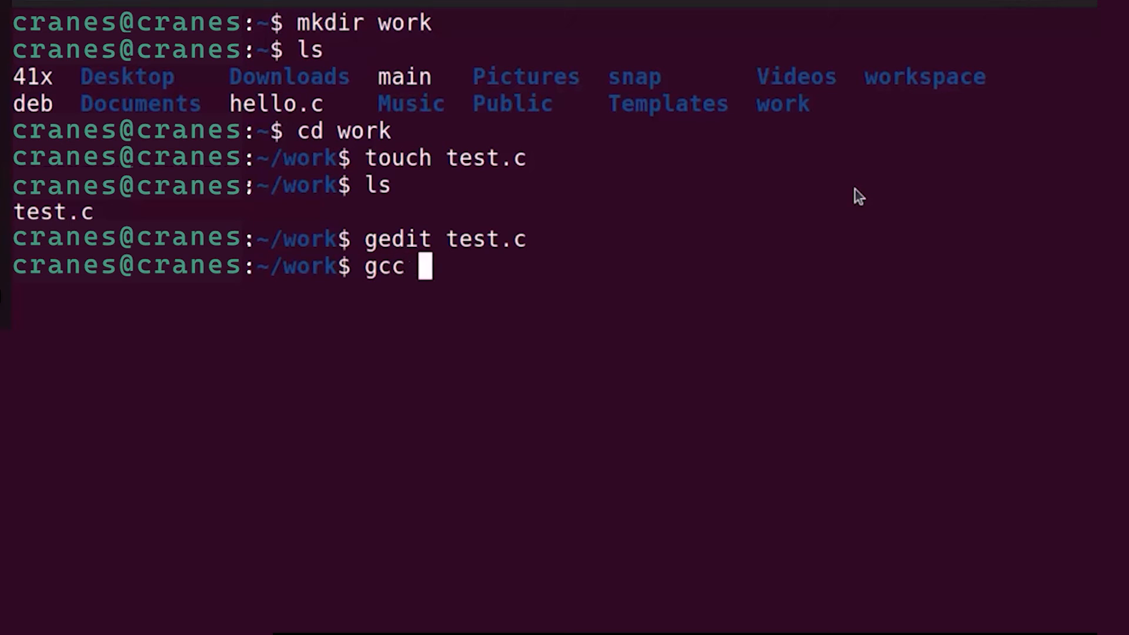
type("-o")
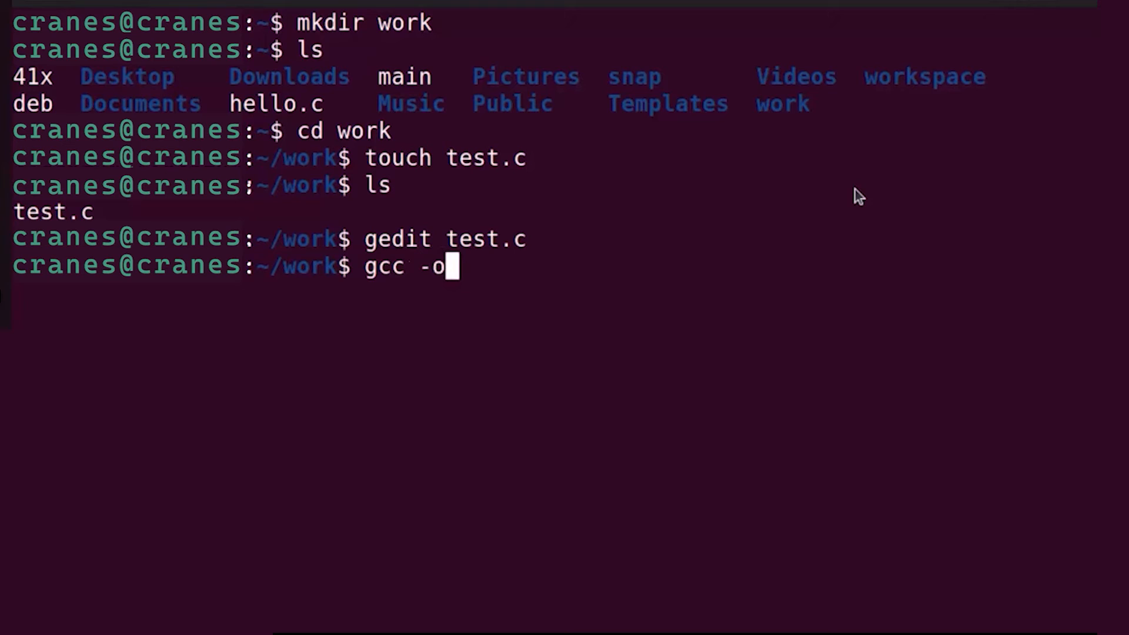
type("\" \"")
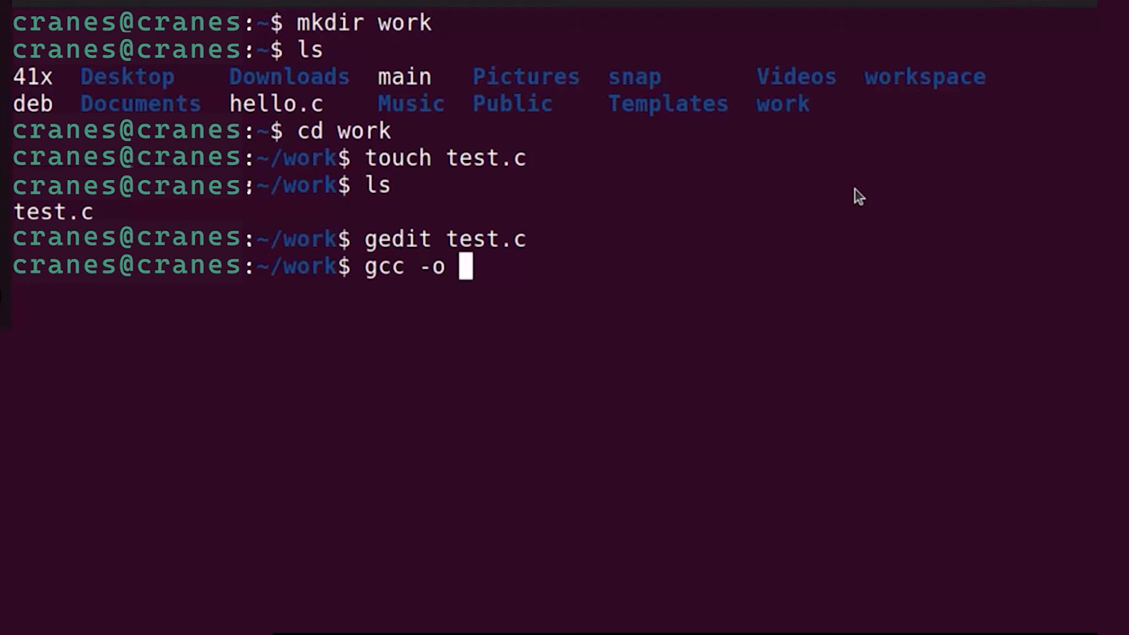
type("h")
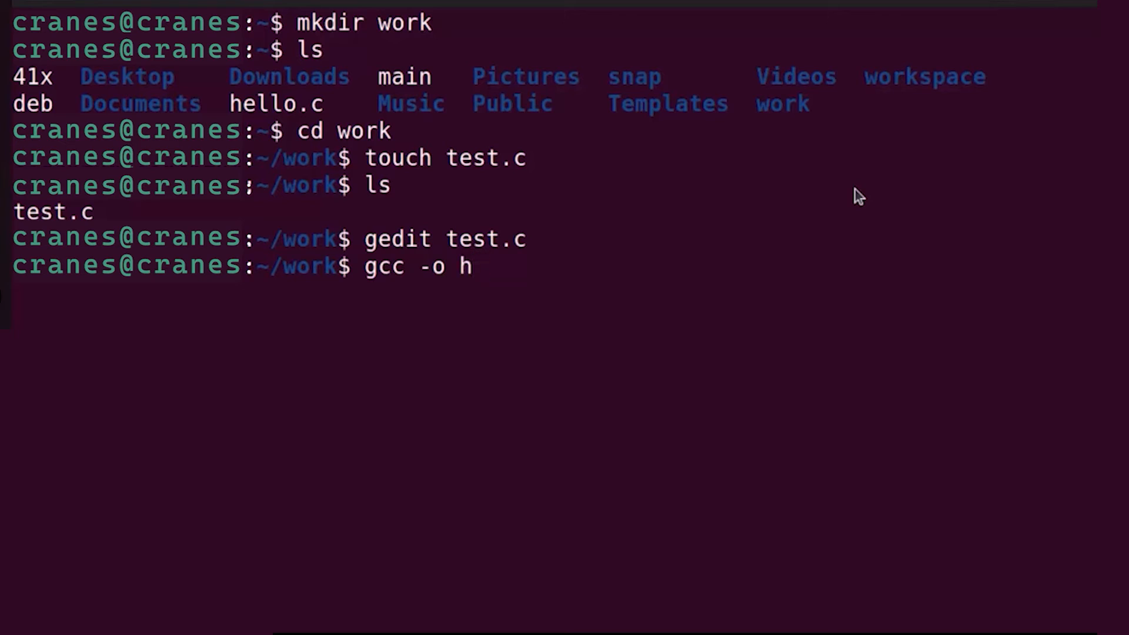
type("el")
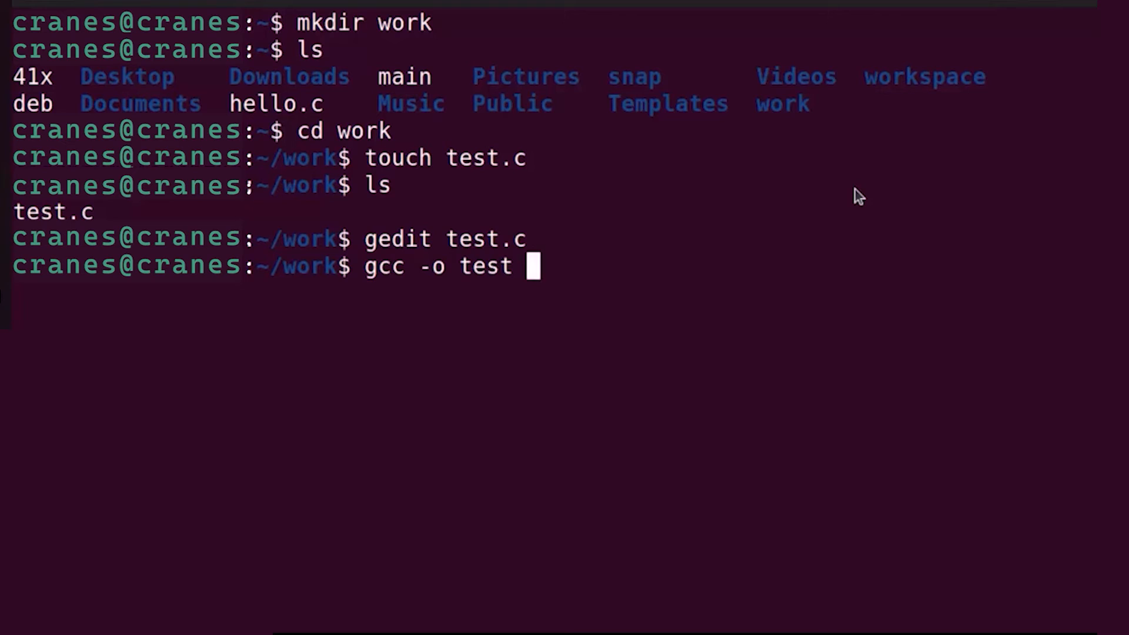
type("te")
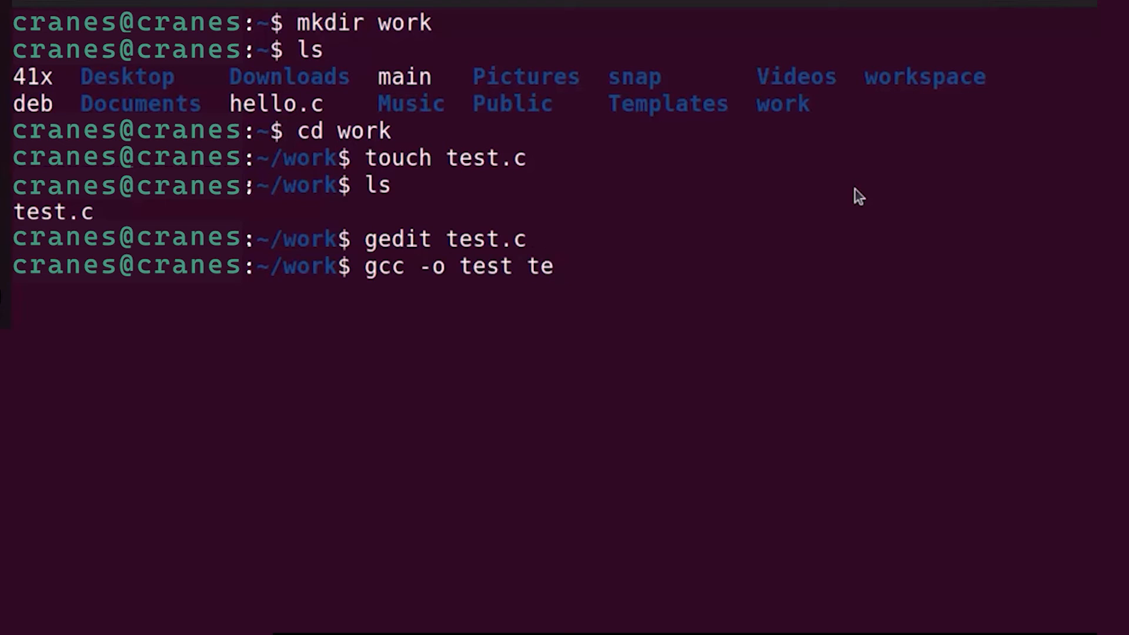
type("st.c")
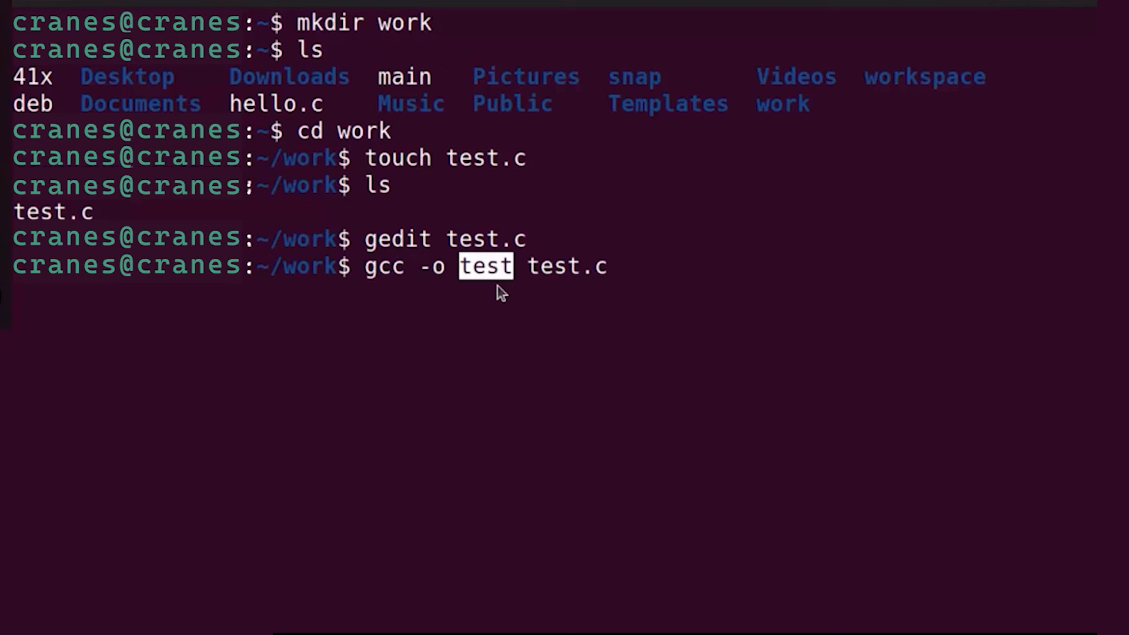
mouse_move(541, 268)
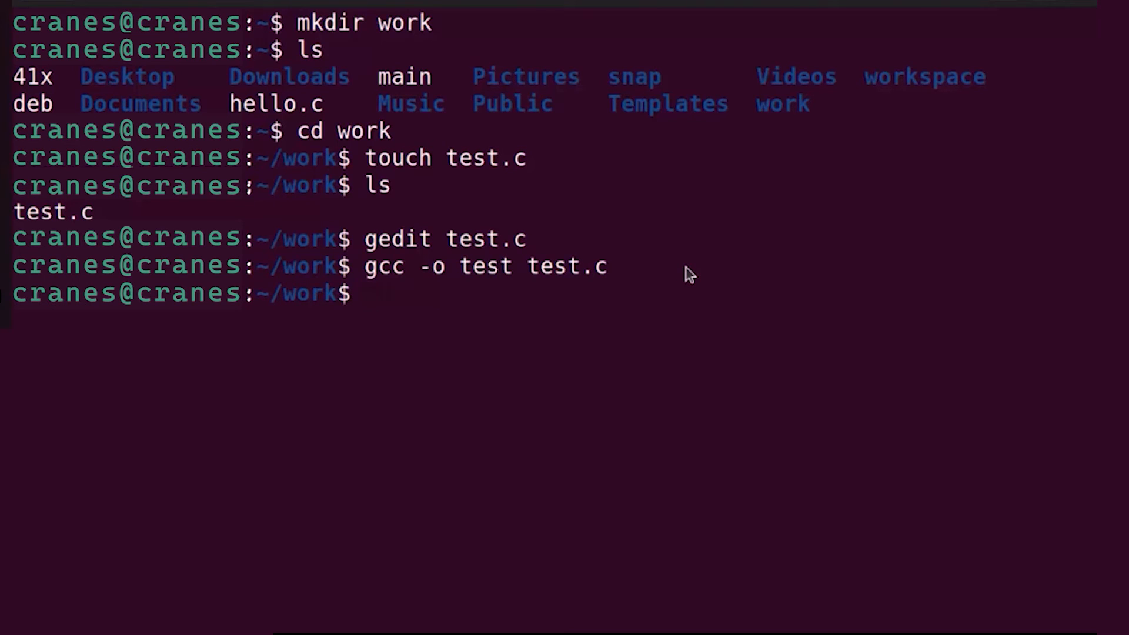
type("ls")
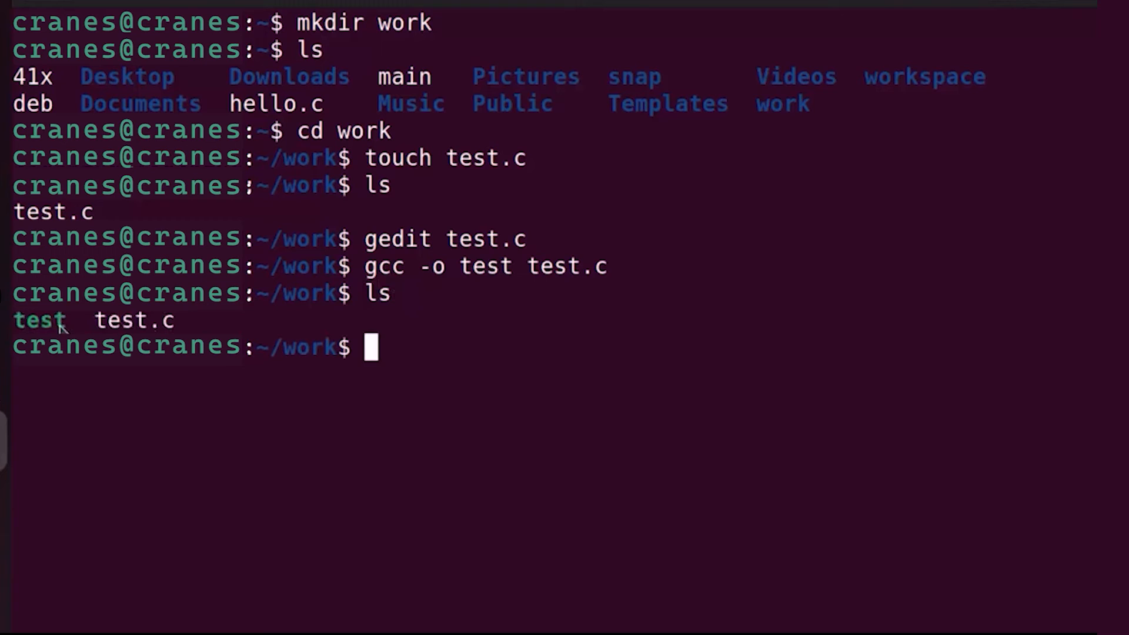
Run ./test to print Hello, World!, then recall 'gcc -o test test.c'.
double_click(39, 320)
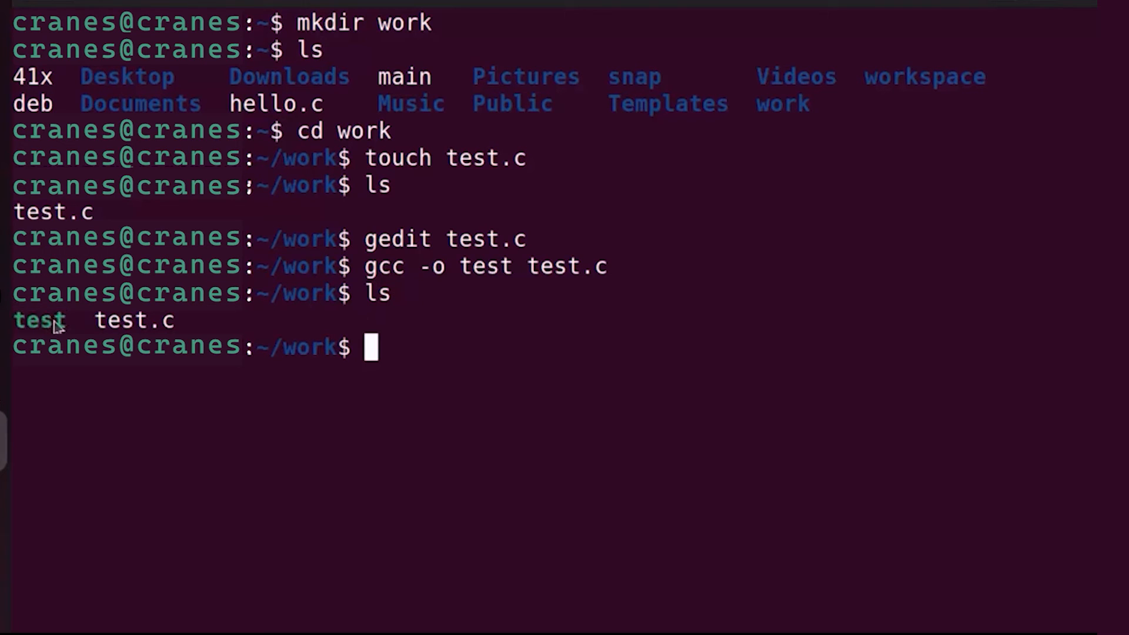
double_click(39, 321)
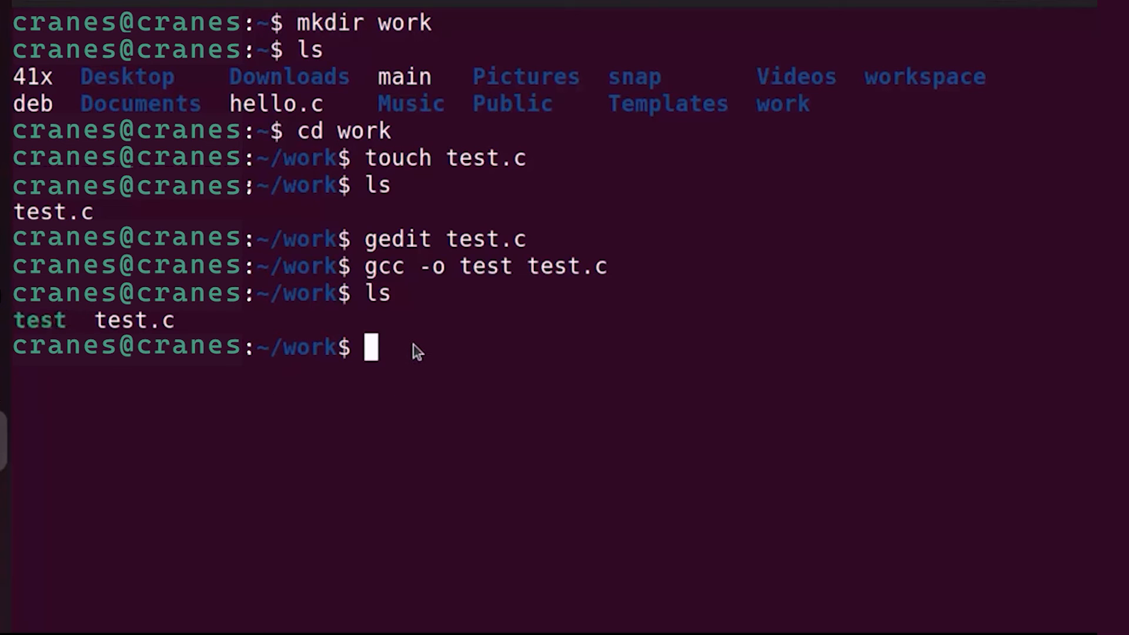
type(".")
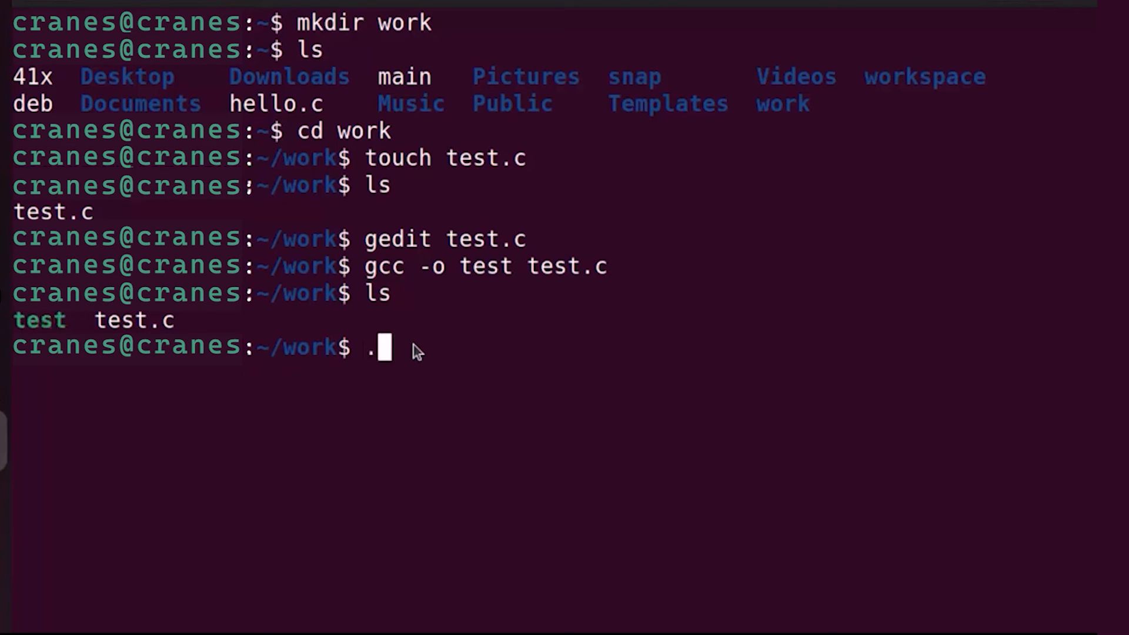
type("/test")
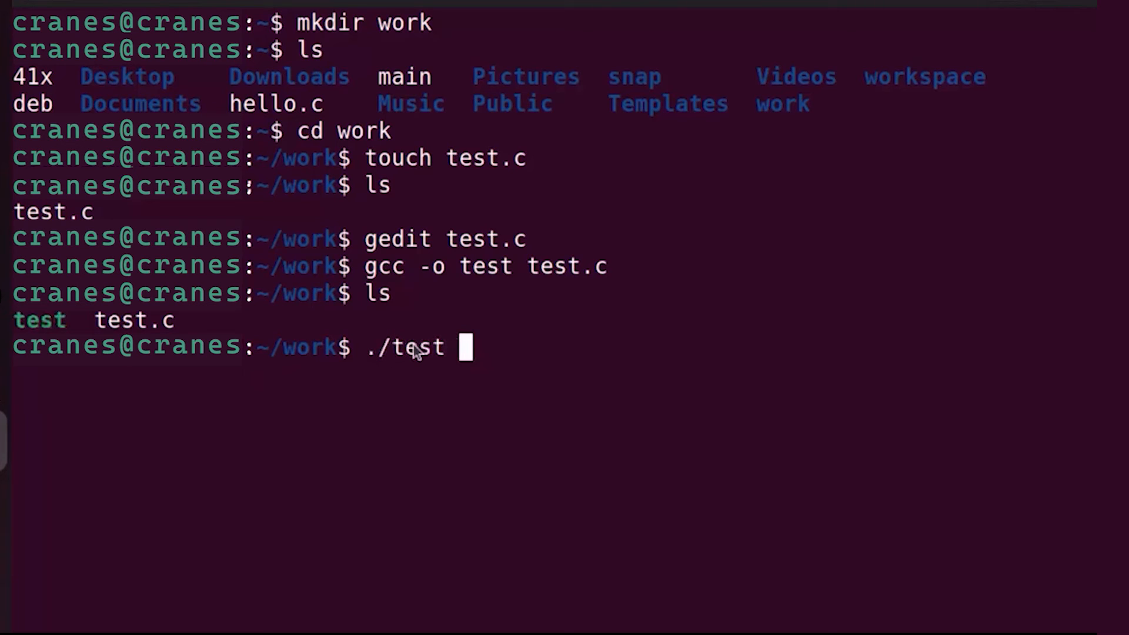
mouse_move(29, 320)
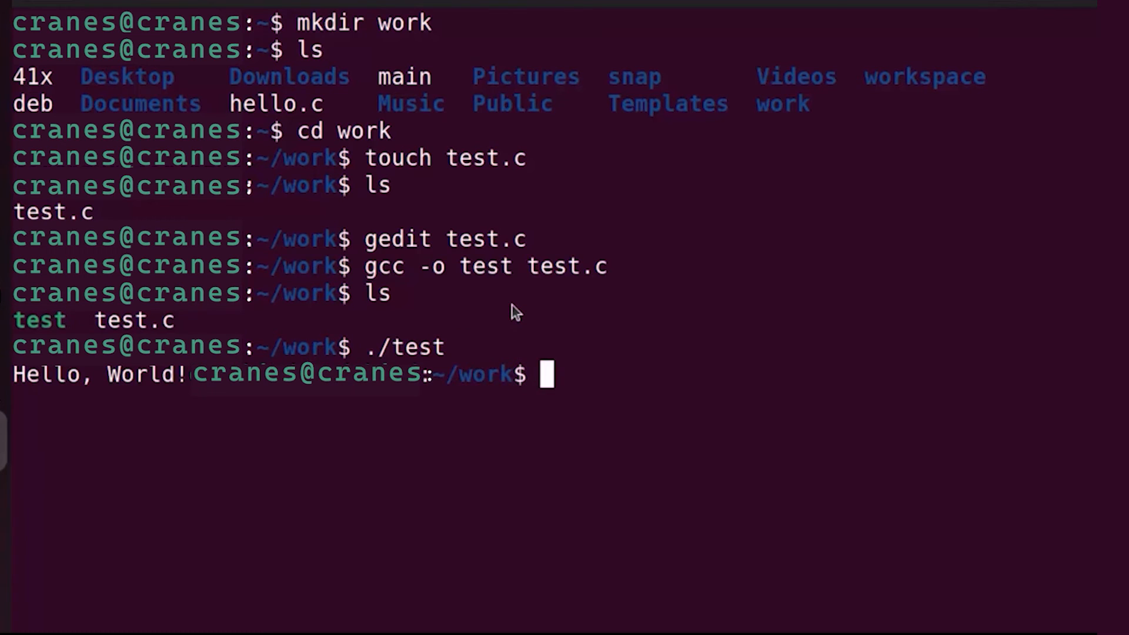
mouse_move(185, 386)
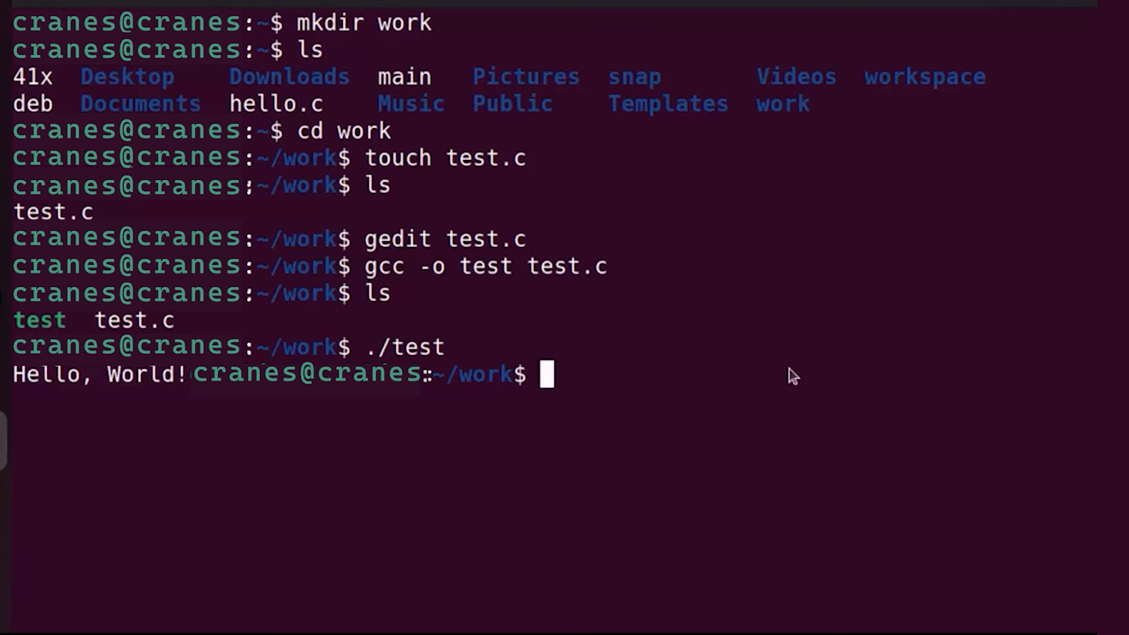
mouse_move(625, 378)
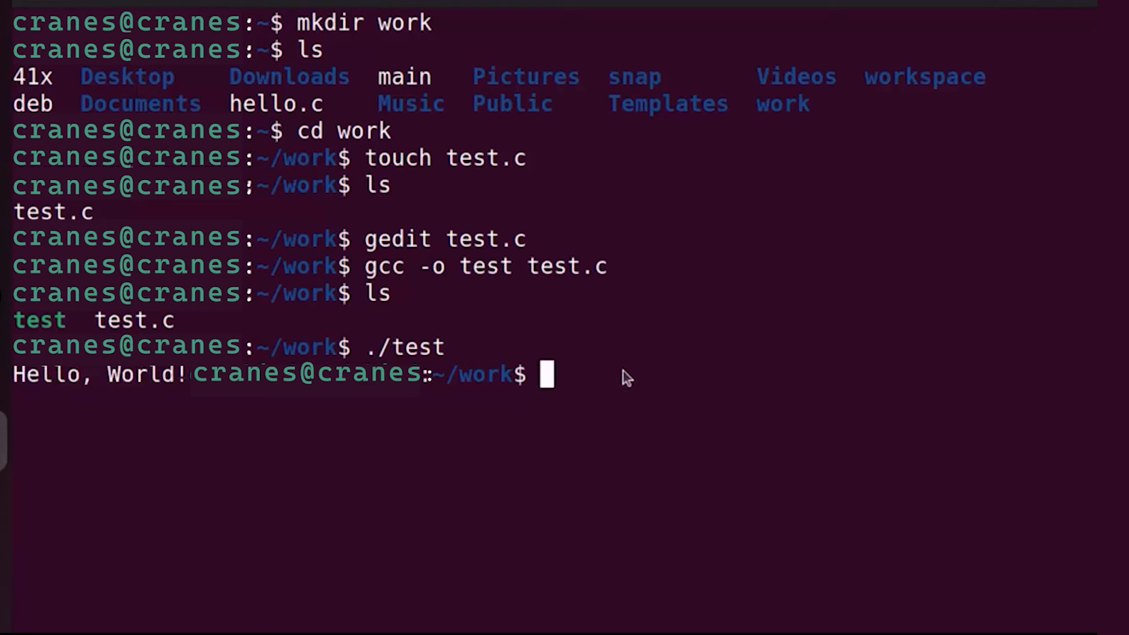
mouse_move(349, 405)
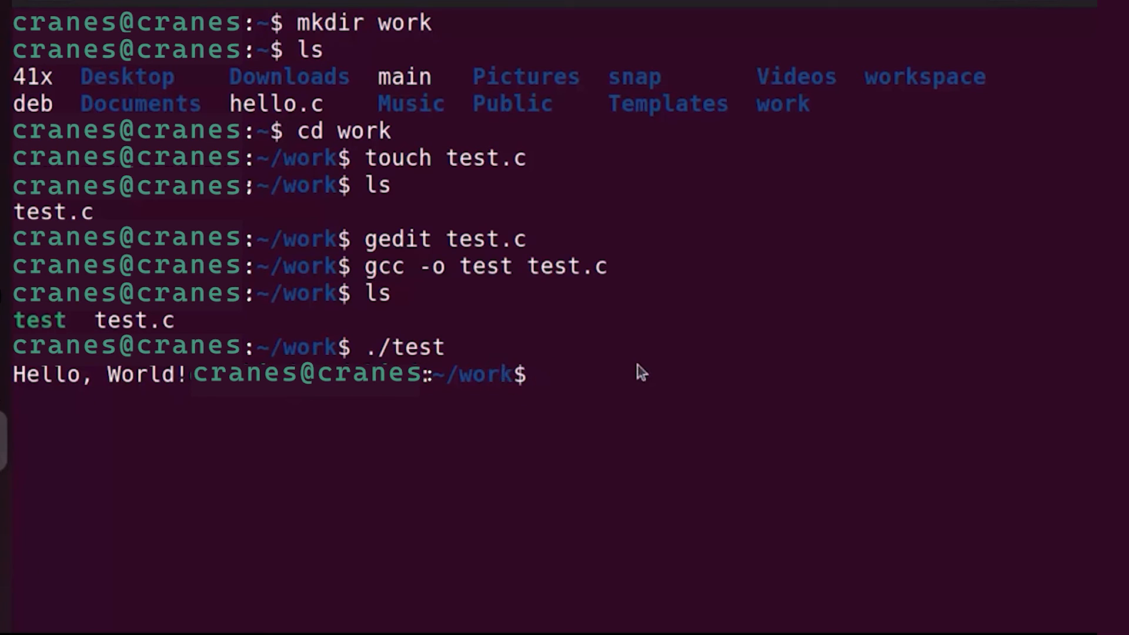
type("gcc -o test test.c")
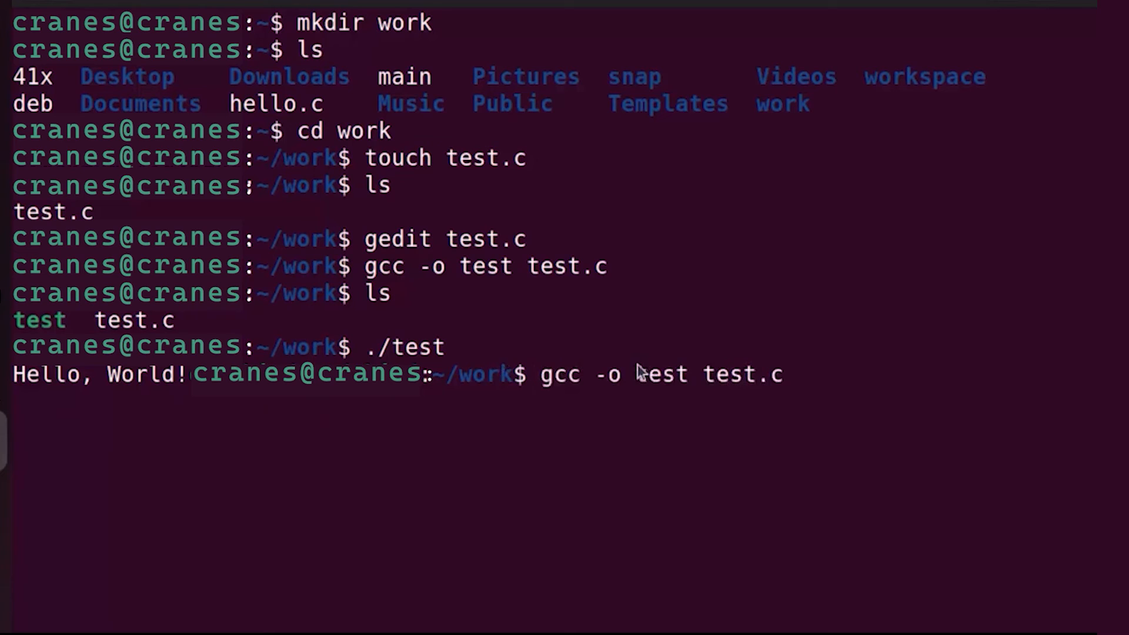
List files, reopen test.c in gedit, and save it without the printf semicolon.
type("ls")
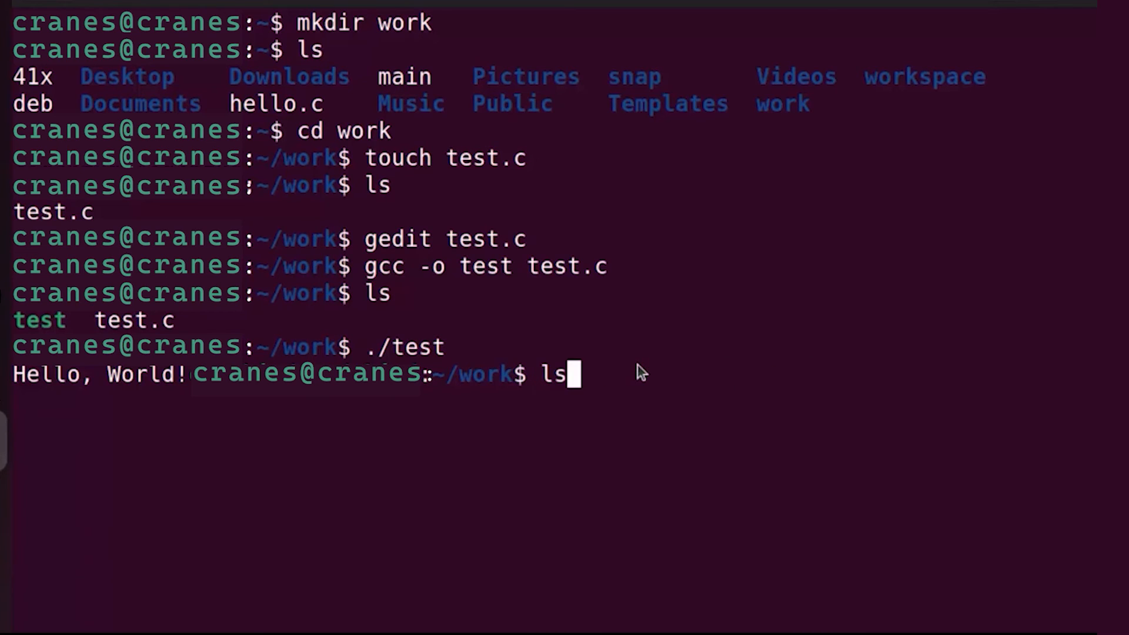
type("gedit test.c")
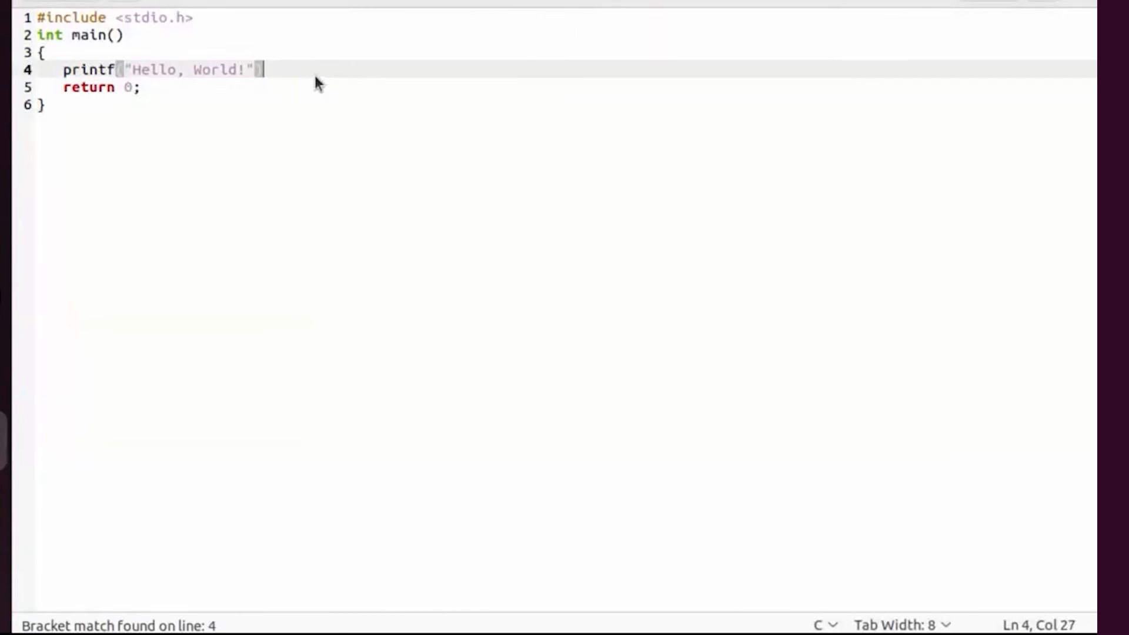
mouse_move(245, 79)
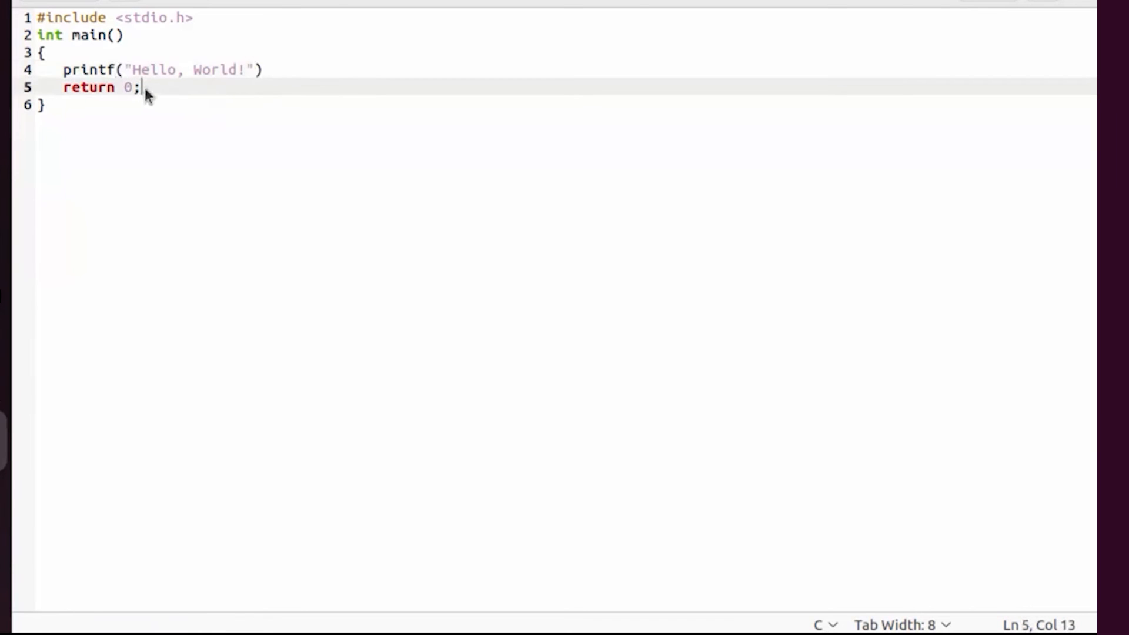
mouse_move(1051, 69)
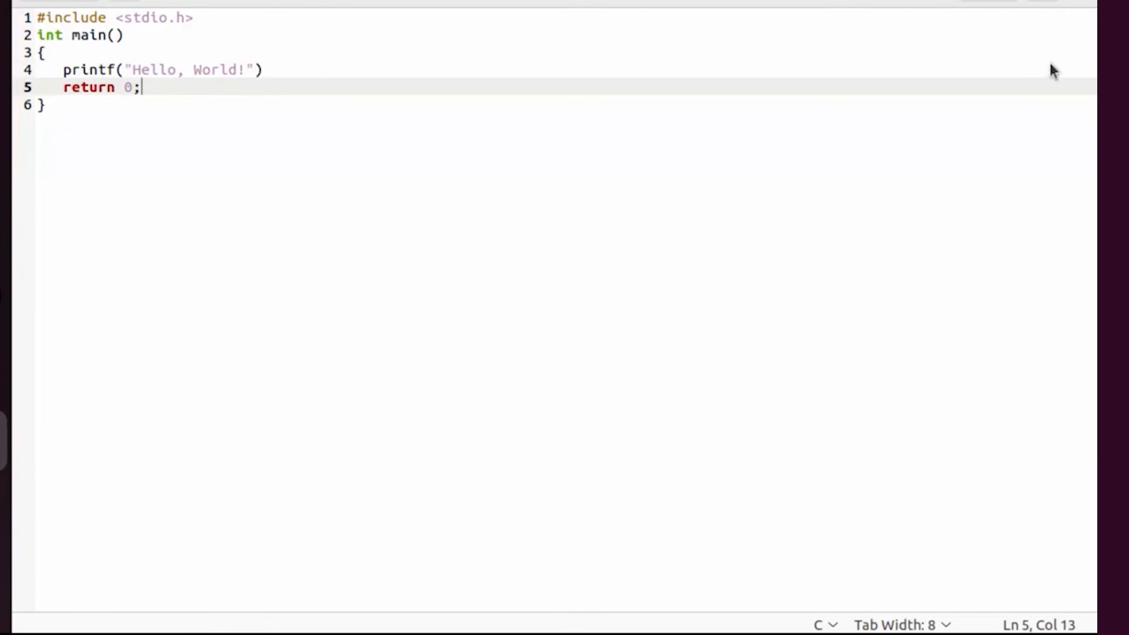
key("ctrl+s")
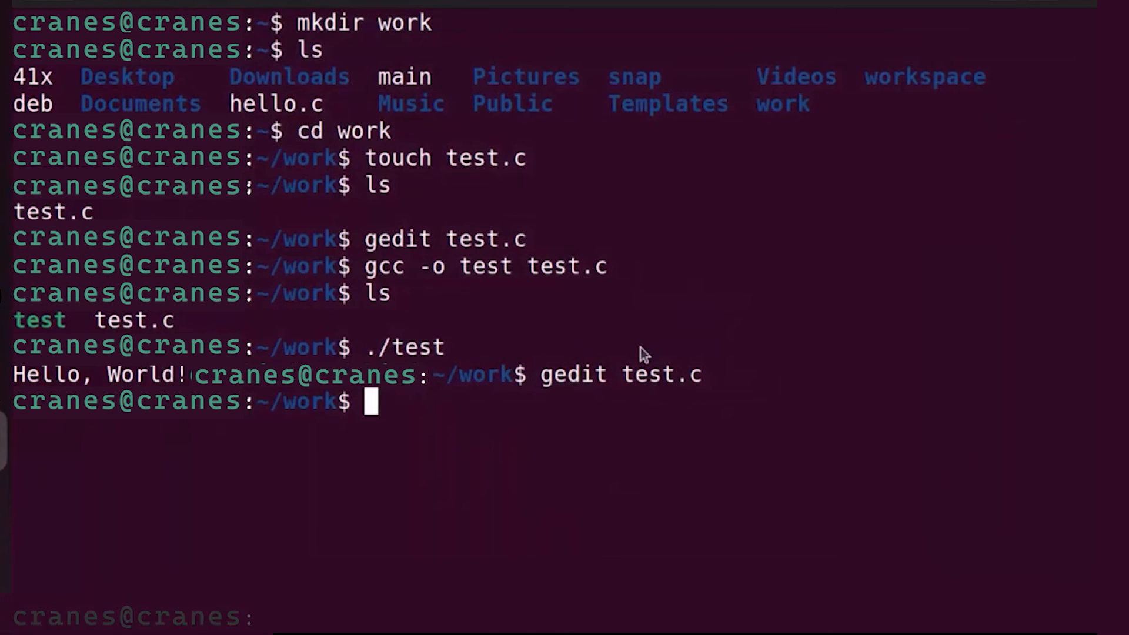
mouse_move(654, 419)
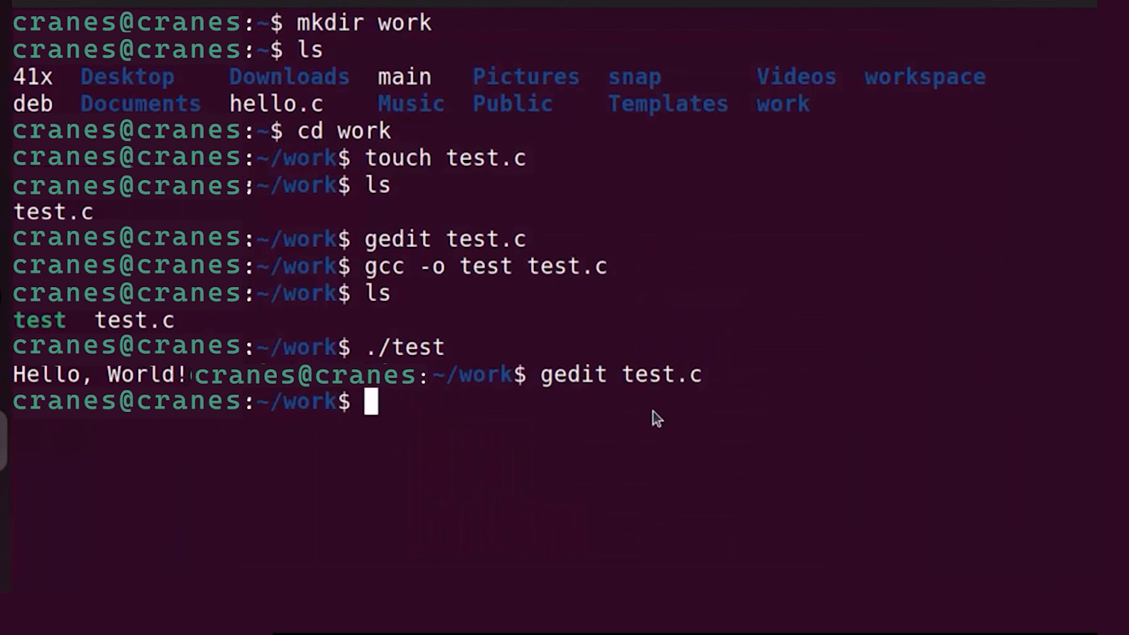
List the work folder after gcc reports expected ';' before 'return' on line 4.
type("ls")
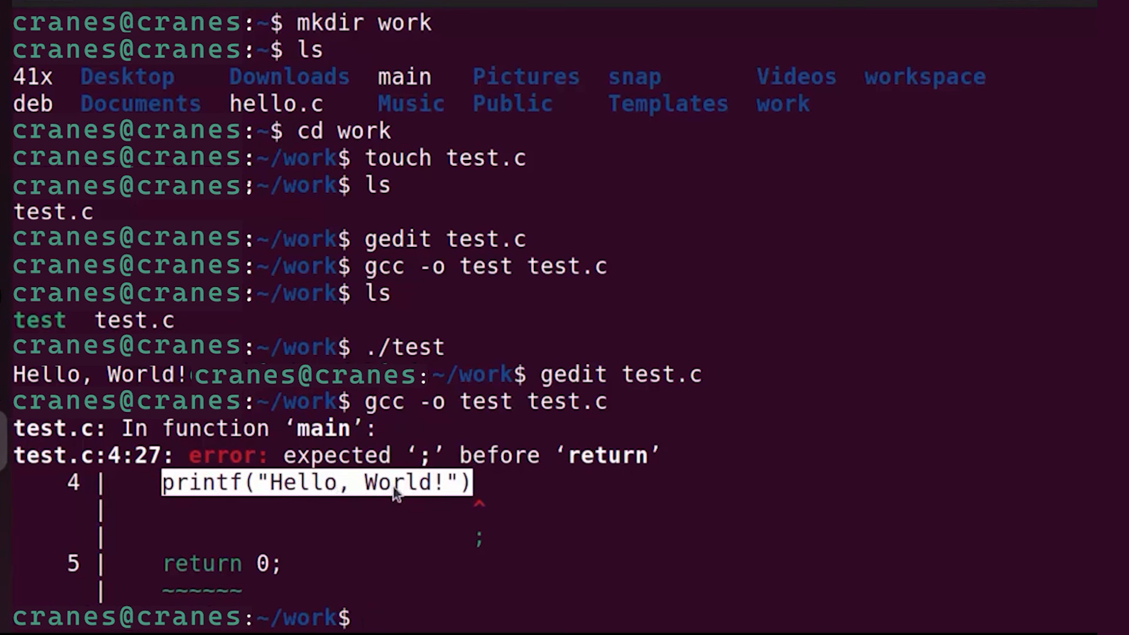
mouse_move(286, 490)
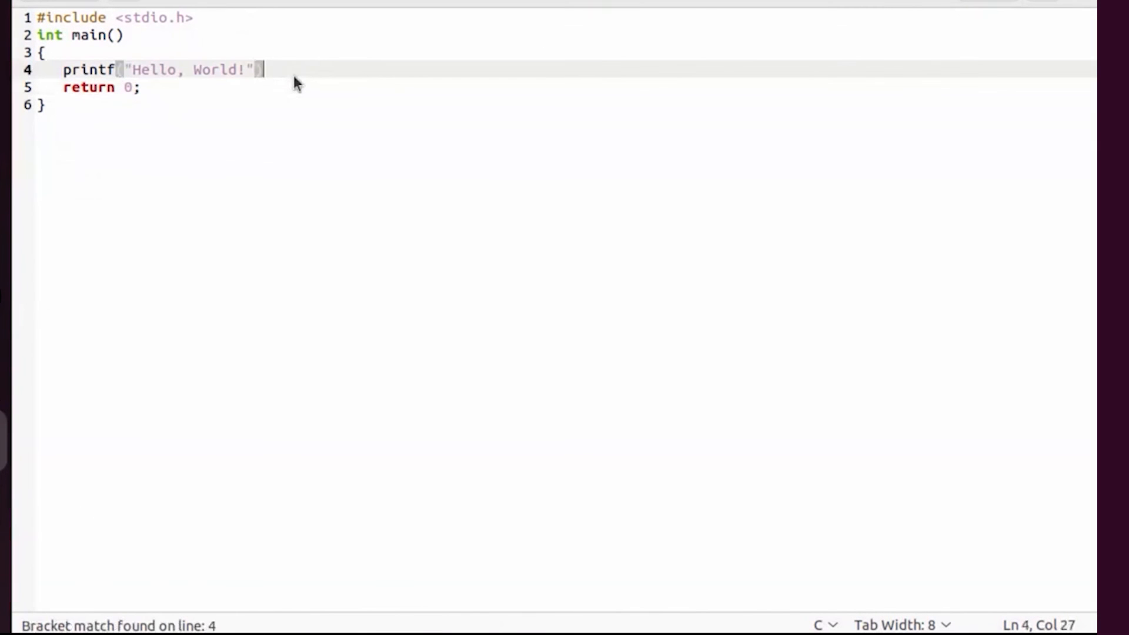
Add the ';' back after the printf line and save test.c.
type(";")
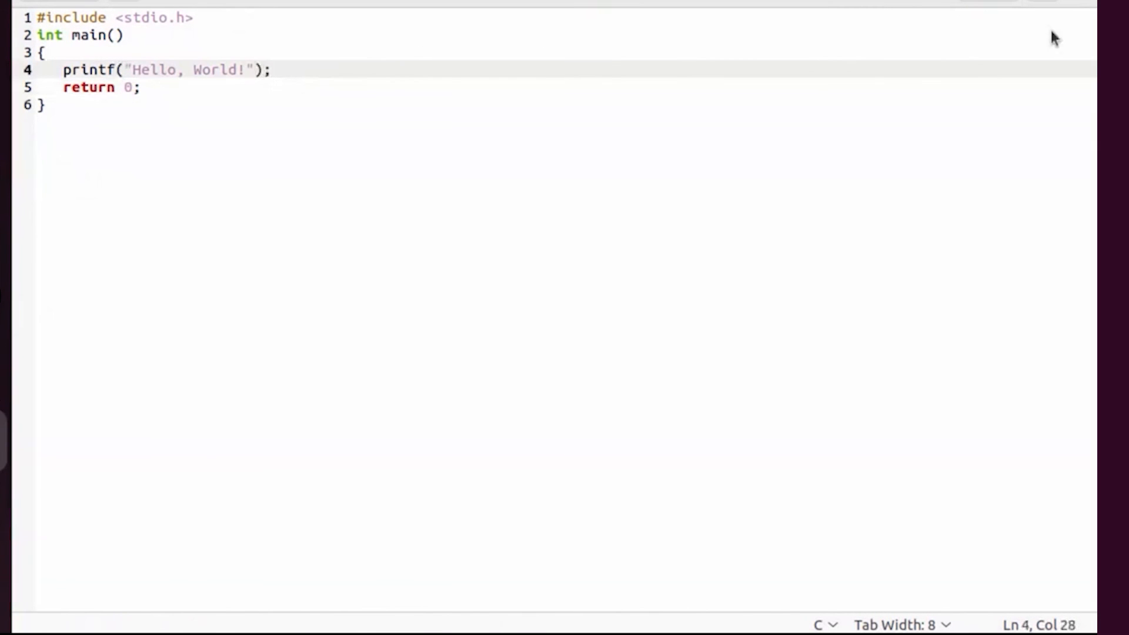
key("ctrl+s")
type("!!!!!!!!!!!!!!!!!!!!!!")
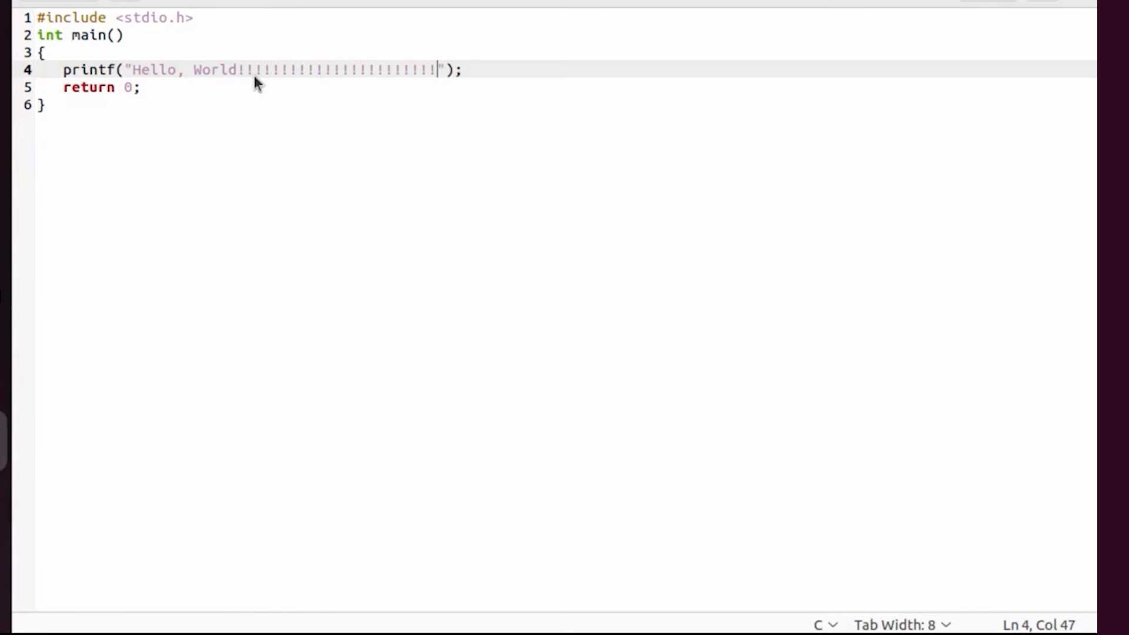
key("ctrl+s")
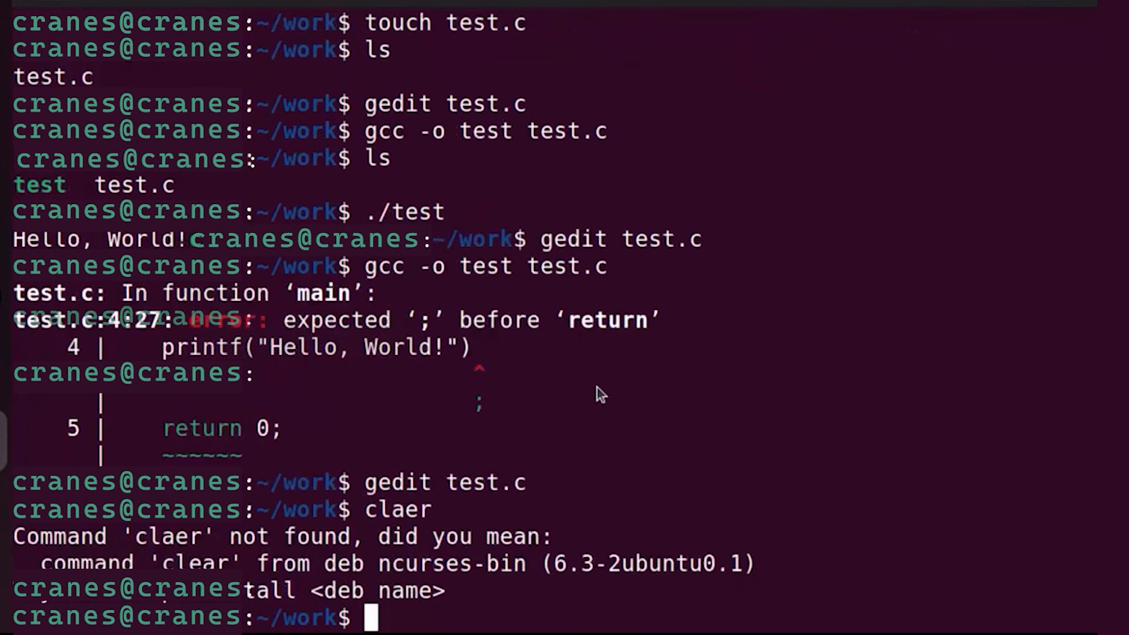
Clear the screen, recompile with 'gcc -o test test.c', and start typing ./t.
type("cle")
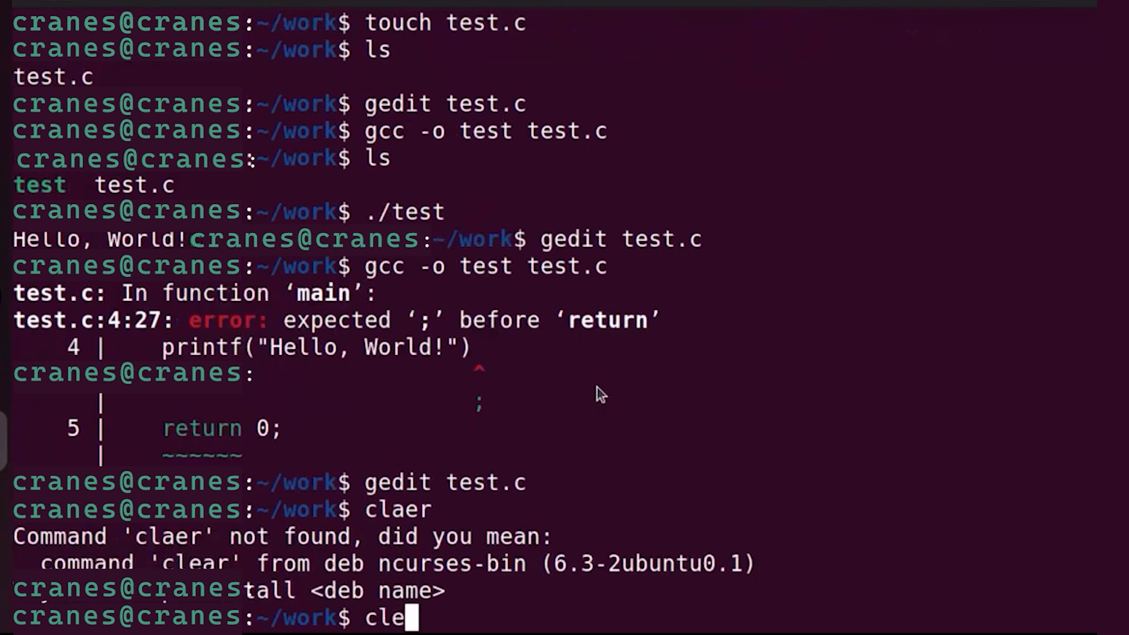
type("ar")
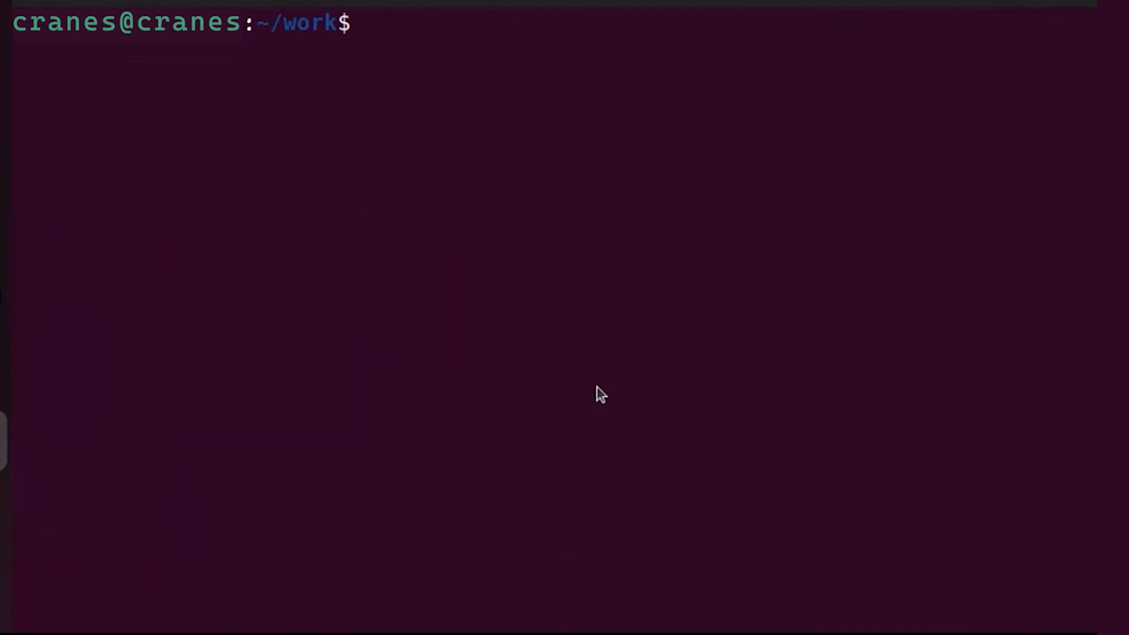
type("clear")
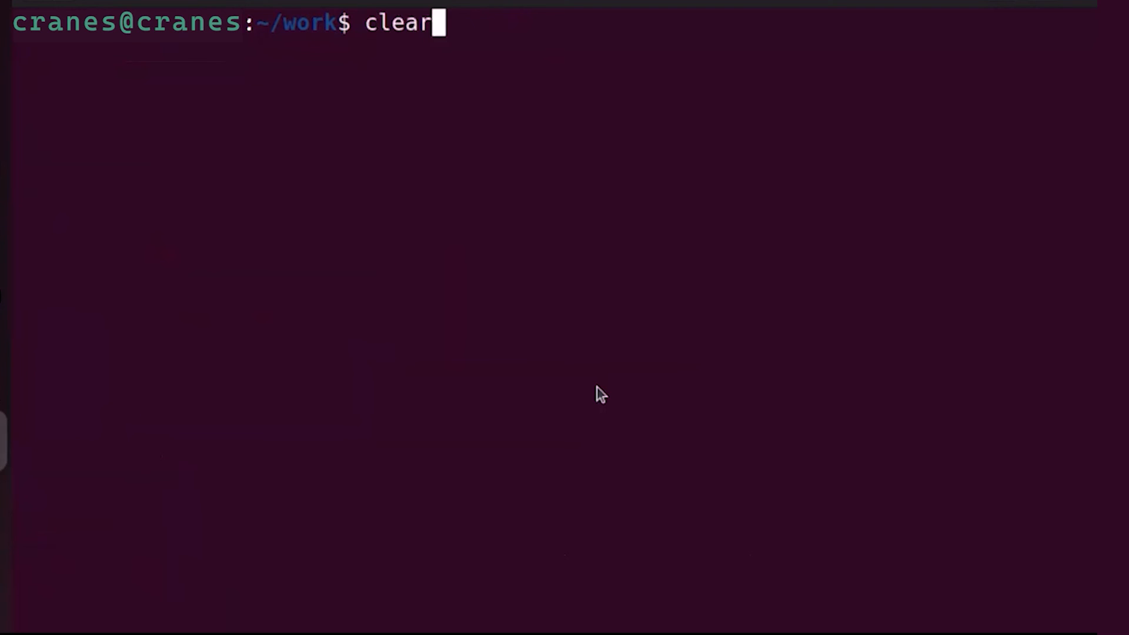
type("gcc -o test test.c")
type("ls")
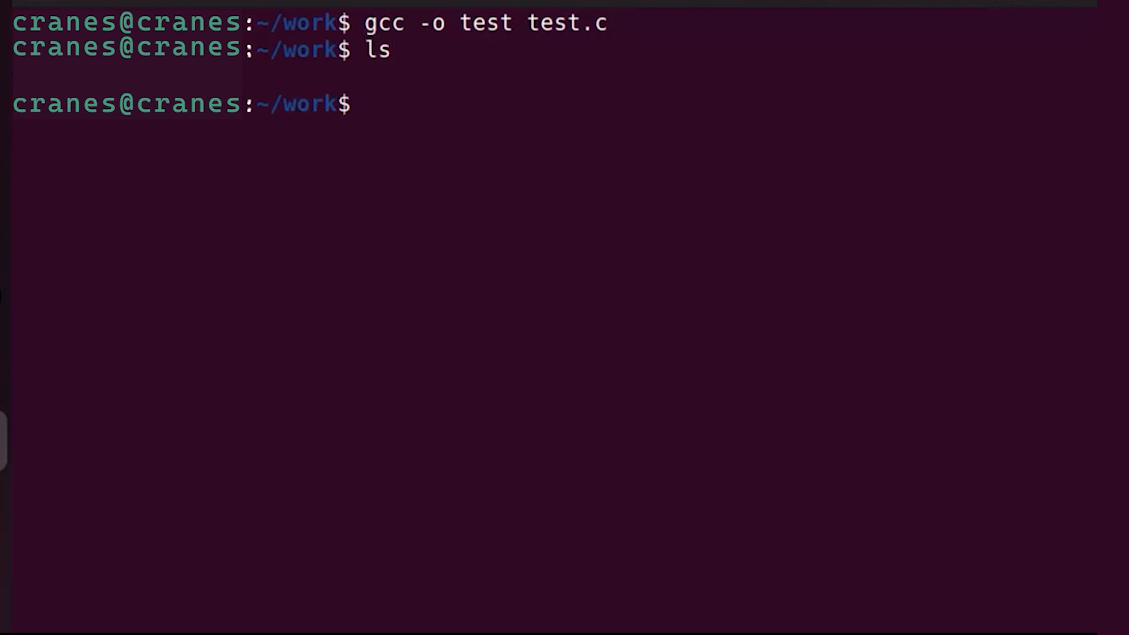
type(".")
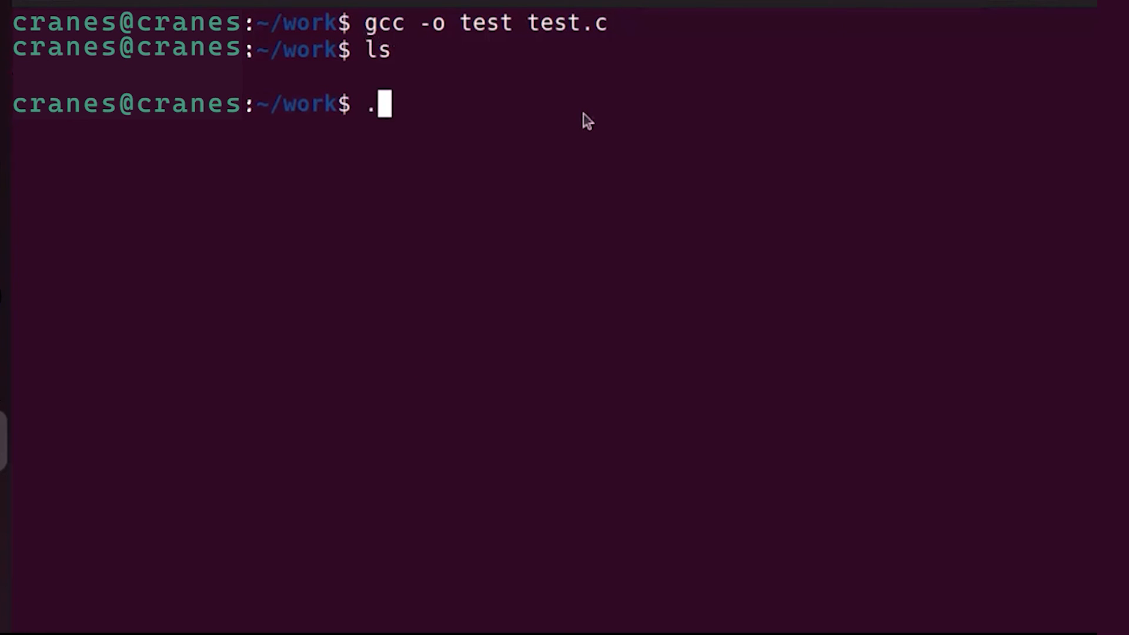
type("/t")
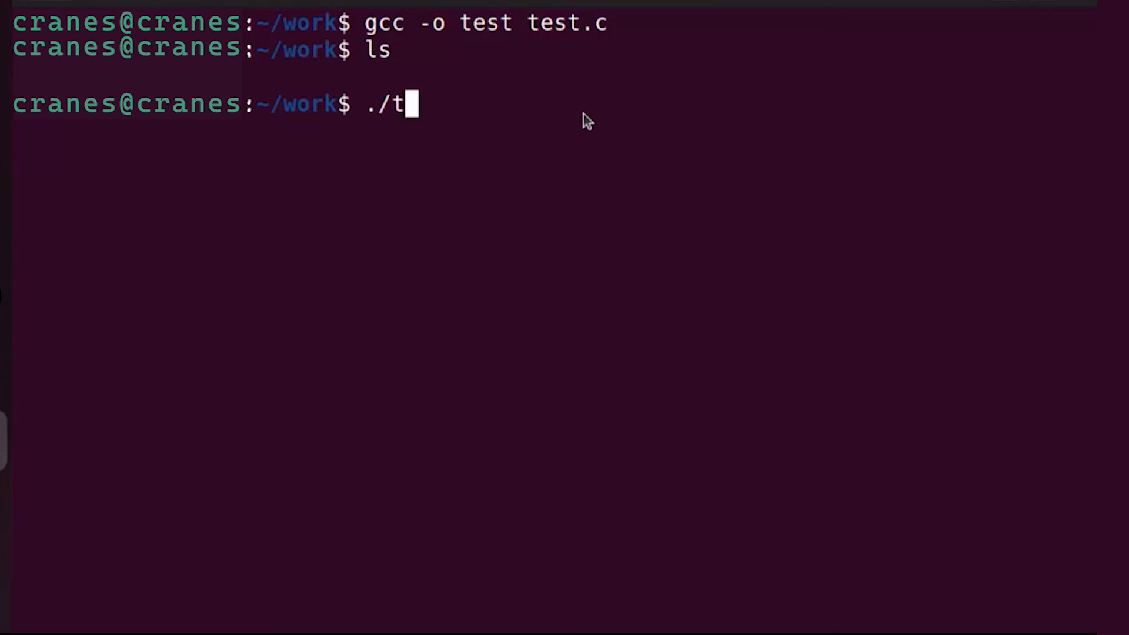